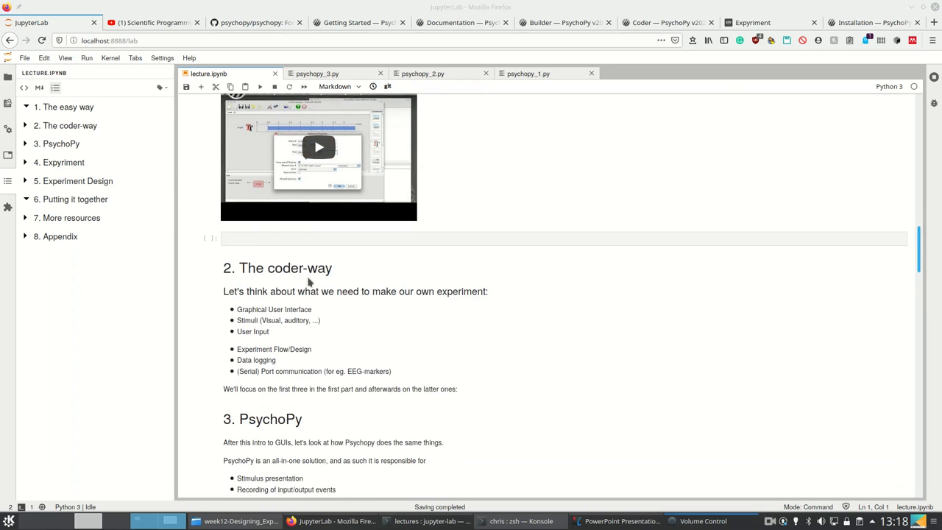
Scroll down past the coder-way section to the PsychoPy Builder screenshot and its generated code
{"action": "scroll", "scroll_direction": "down", "scroll_amount": 3}
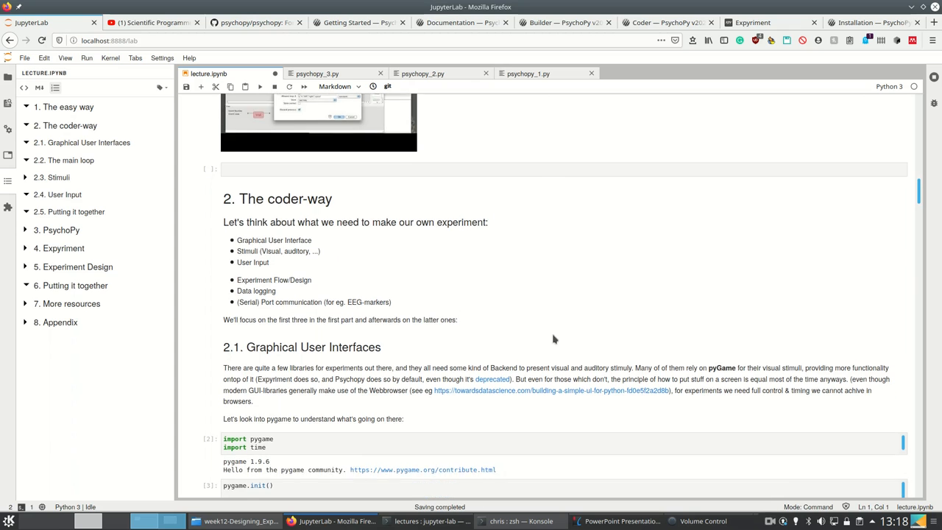
{"action": "scroll", "scroll_direction": "down", "scroll_amount": 3}
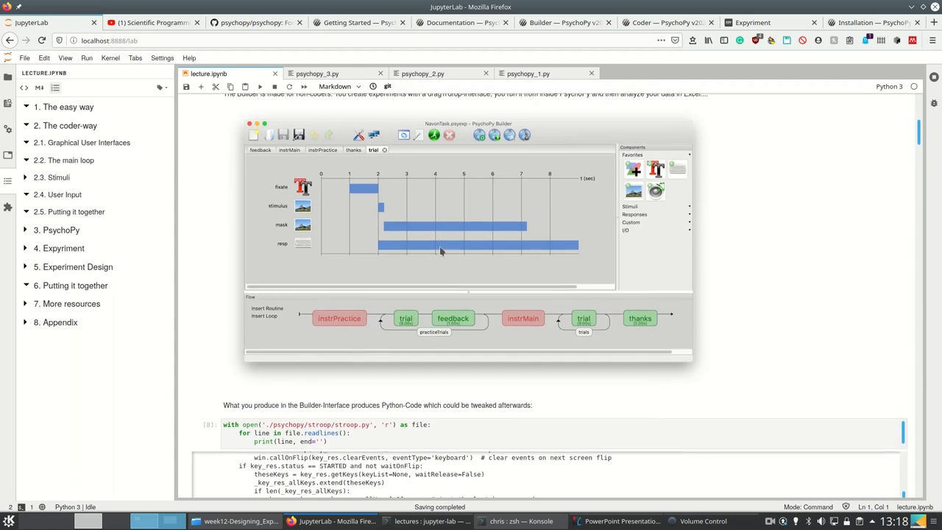
Scroll through the stroop code output toward the Graphical User Interfaces section
{"action": "scroll", "scroll_direction": "down", "scroll_amount": 3}
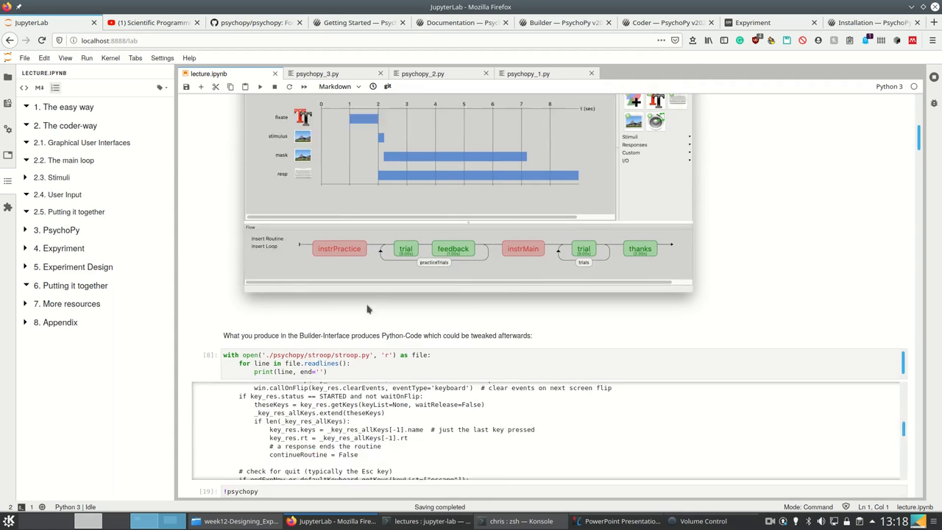
{"action": "scroll", "scroll_direction": "down", "scroll_amount": 3}
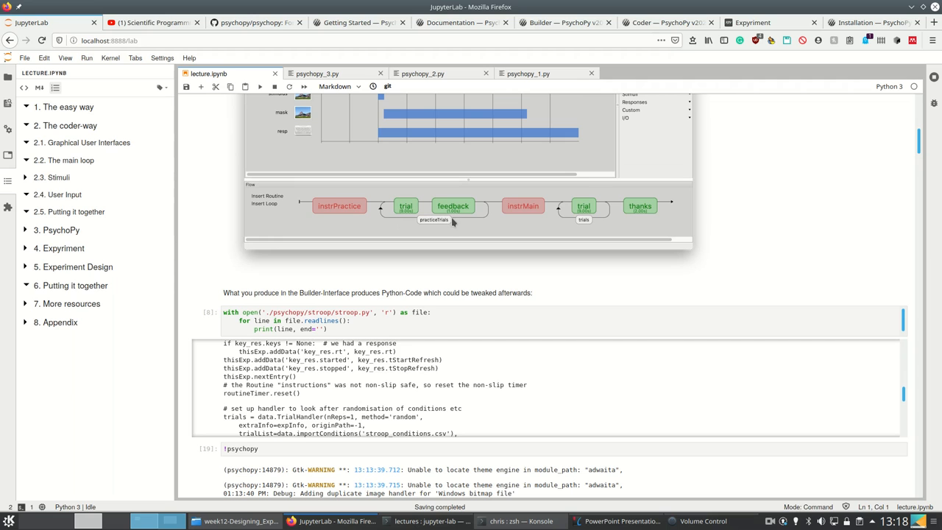
{"action": "mouse_move", "coordinate": [515, 218]}
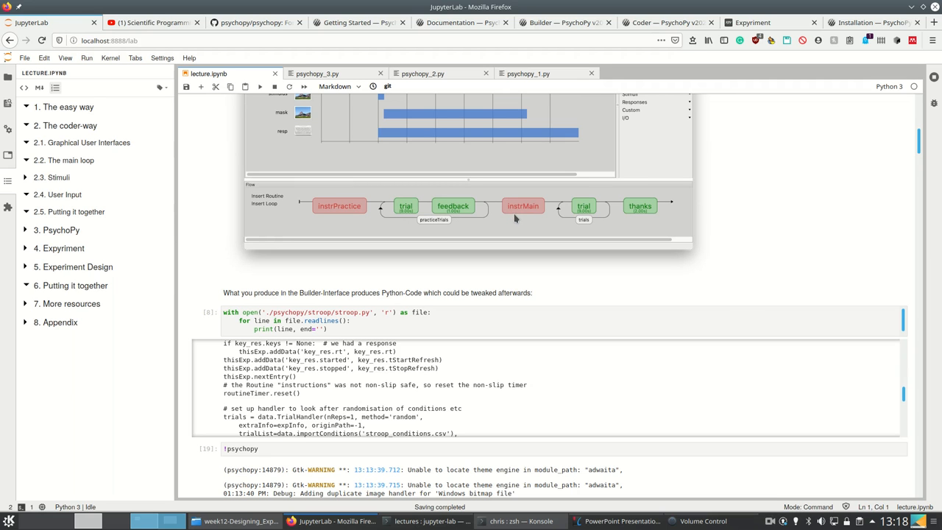
{"action": "scroll", "scroll_direction": "down", "scroll_amount": 3}
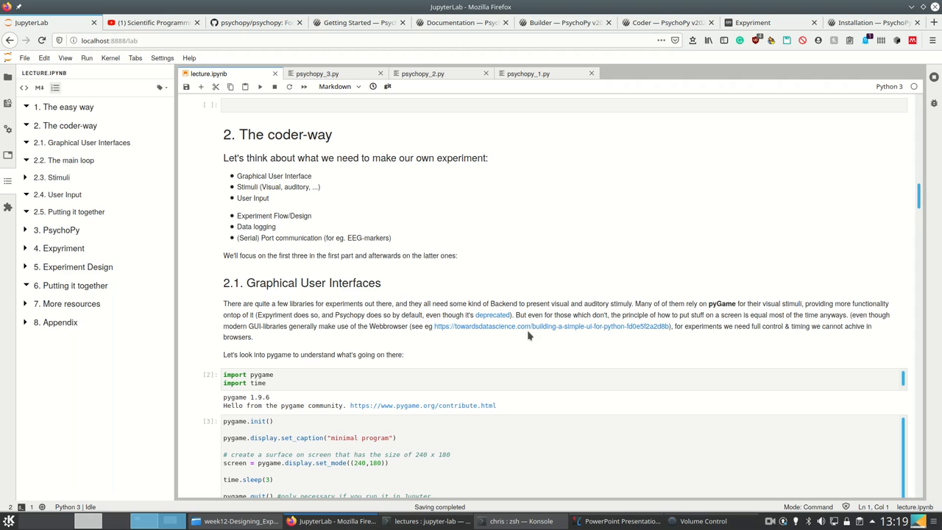
{"action": "scroll", "scroll_direction": "down", "scroll_amount": 3}
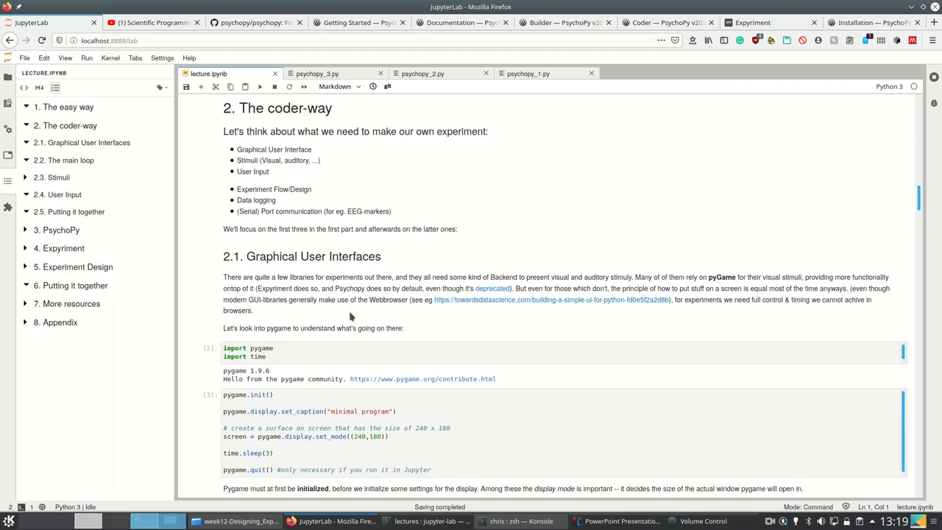
{"action": "scroll", "scroll_direction": "down", "scroll_amount": 3}
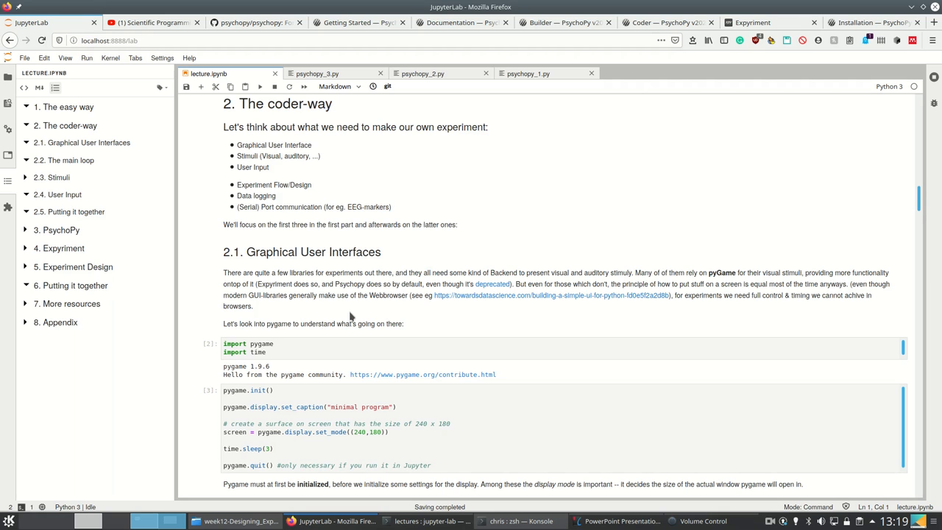
{"action": "scroll", "scroll_direction": "down", "scroll_amount": 3}
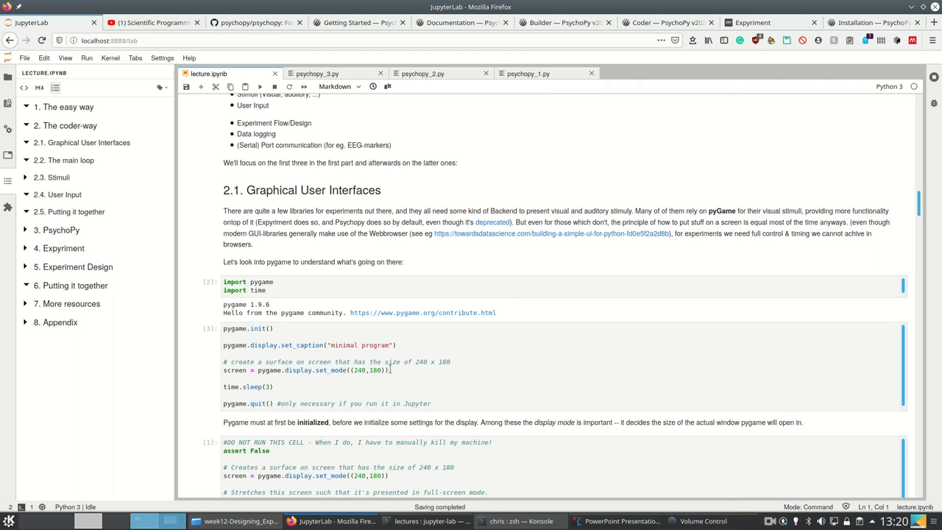
{"action": "mouse_move", "coordinate": [357, 403]}
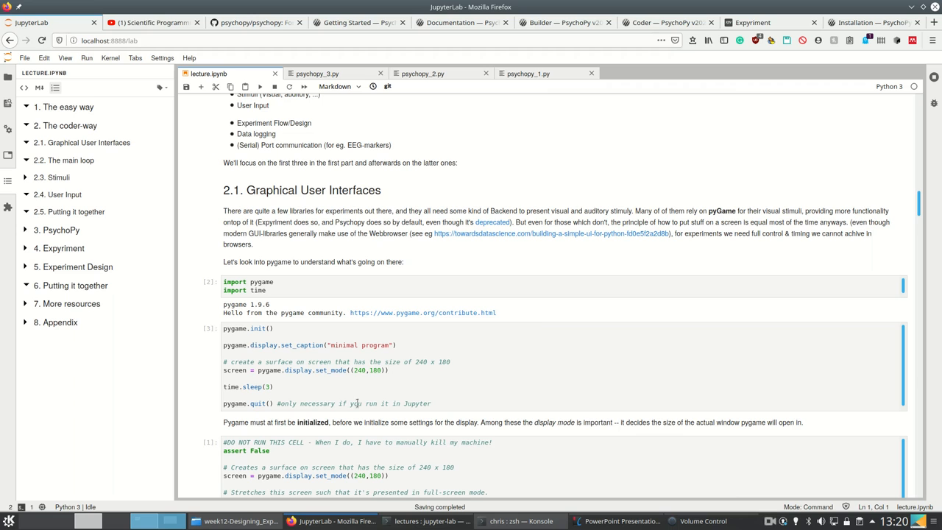
{"action": "scroll", "scroll_direction": "down", "scroll_amount": 3}
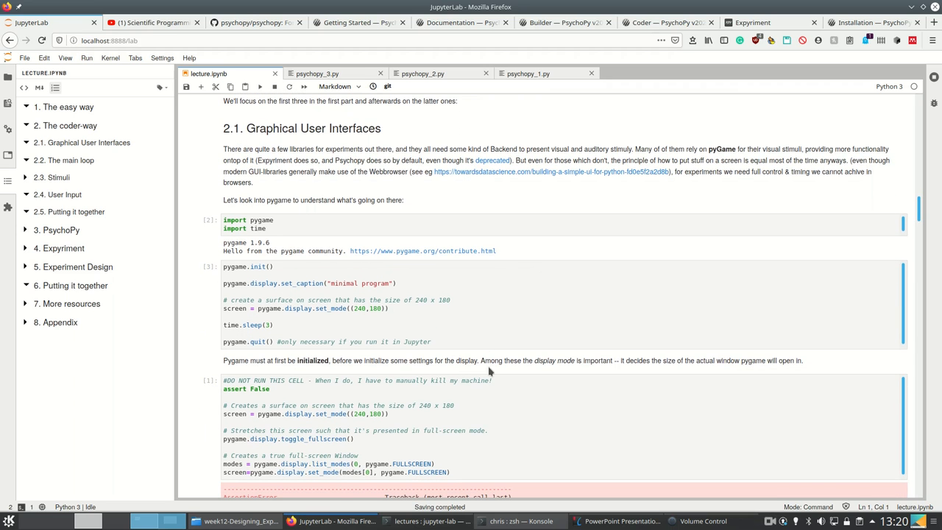
Run the pygame import cell, then the minimal program cell that opens a small window
{"action": "left_click", "coordinate": [317, 229]}
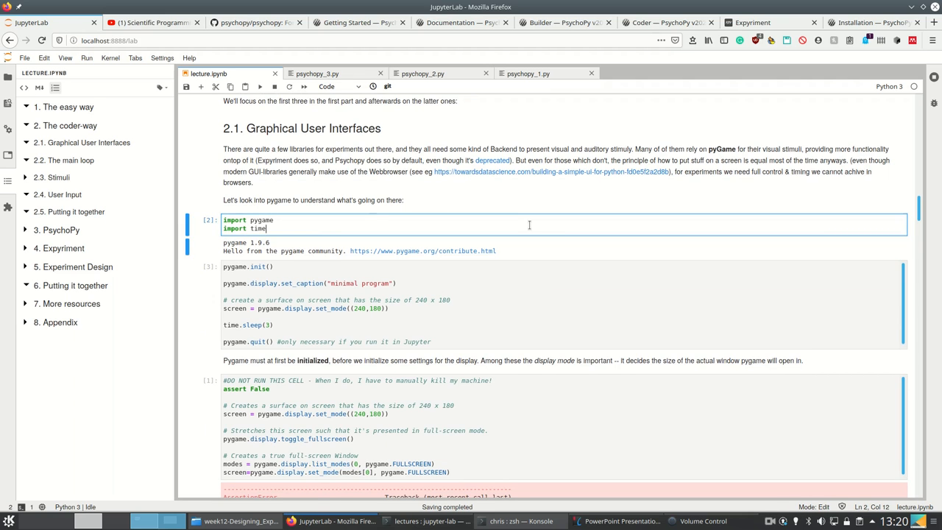
{"action": "key", "text": "Shift+Enter"}
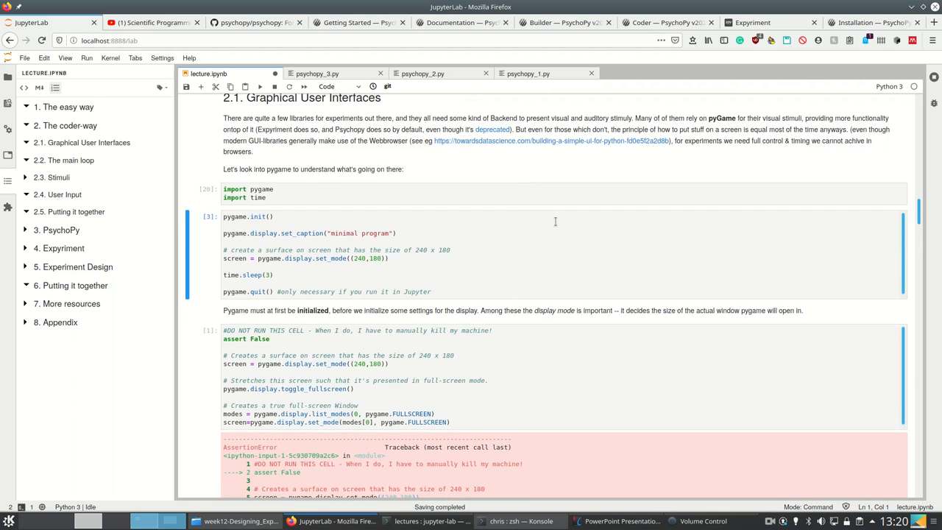
{"action": "scroll", "scroll_direction": "down", "scroll_amount": 3}
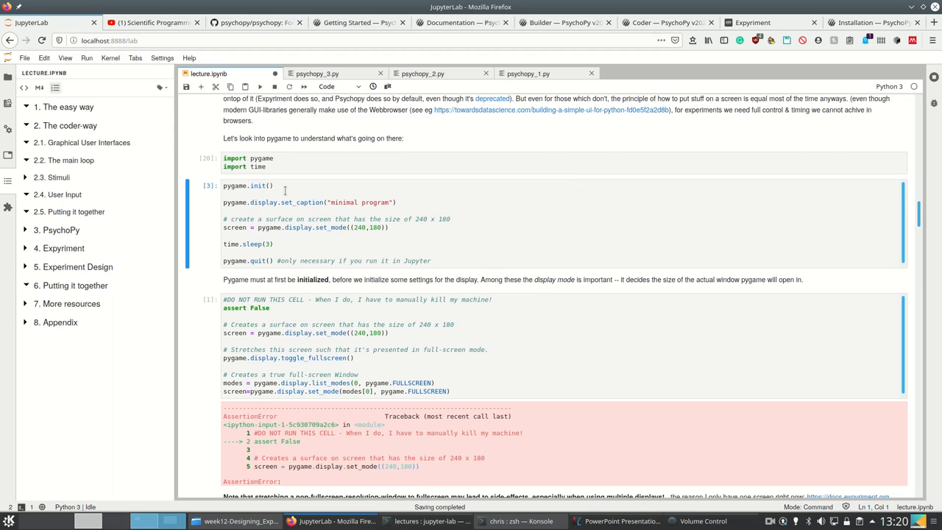
{"action": "left_click", "coordinate": [279, 186]}
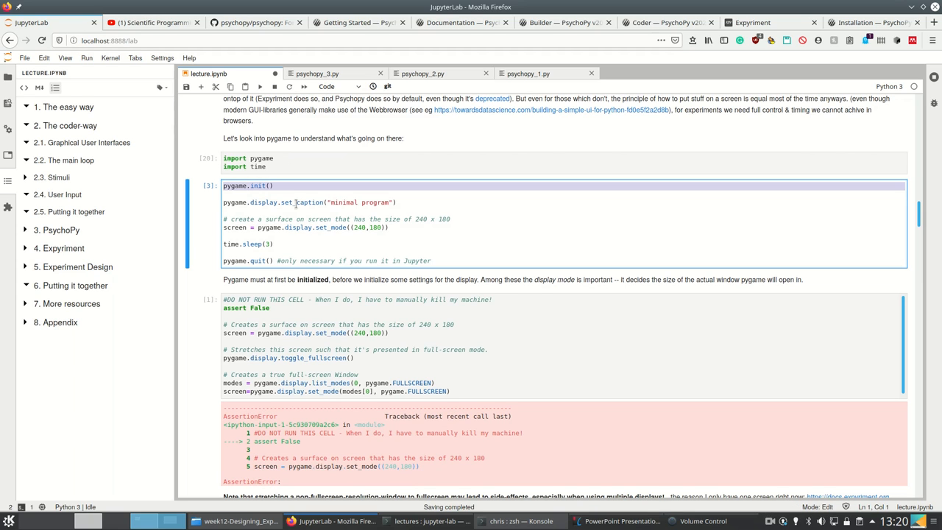
{"action": "mouse_move", "coordinate": [404, 216]}
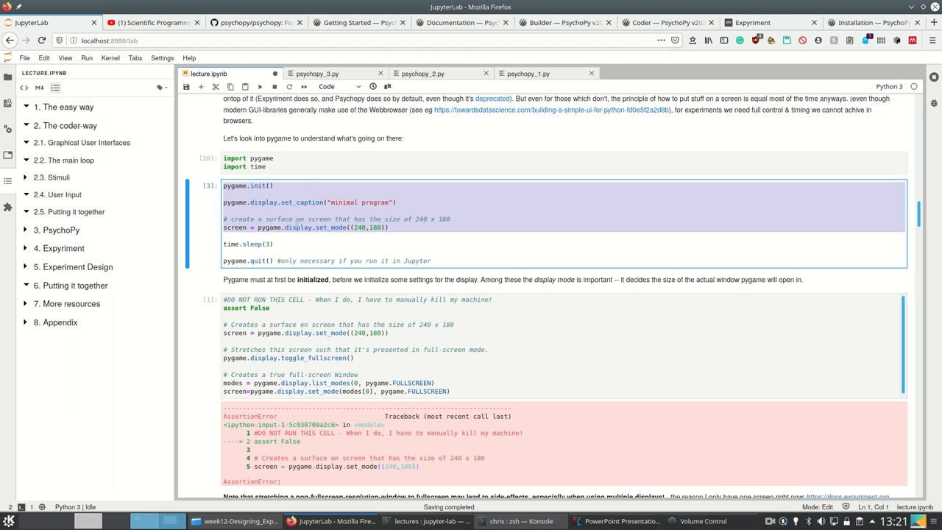
{"action": "left_click", "coordinate": [276, 243]}
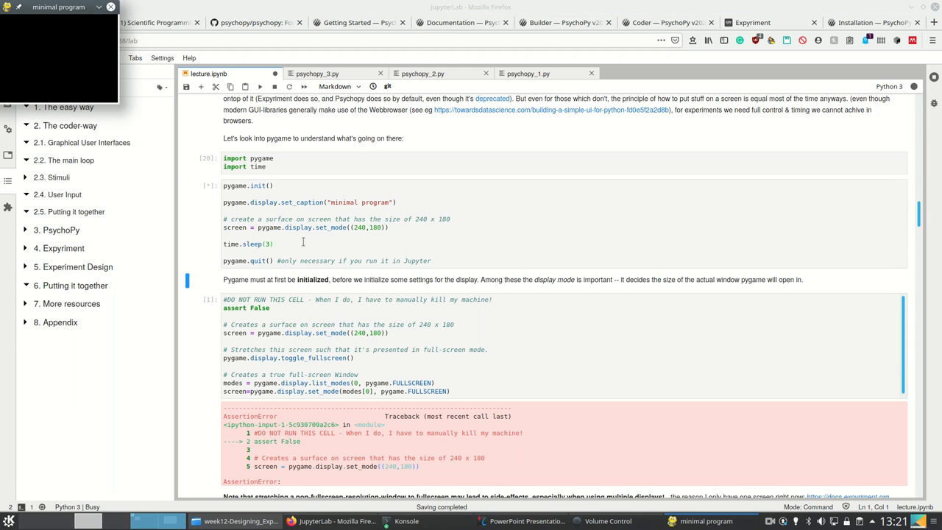
{"action": "mouse_move", "coordinate": [106, 229]}
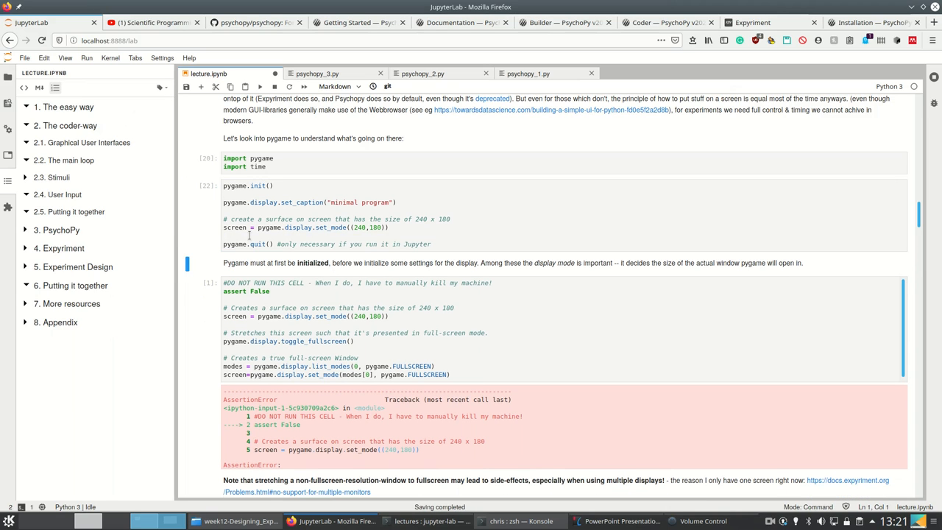
Re-run the minimal program cell so it shows execution count 24
{"action": "left_click", "coordinate": [250, 244]}
{"action": "type", "text": "time.sleep(3)"}
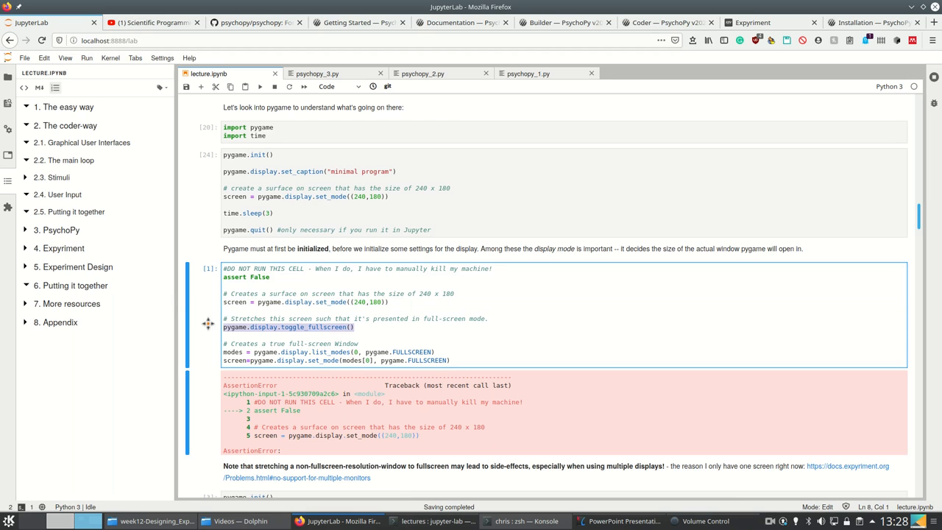
{"action": "mouse_move", "coordinate": [437, 338]}
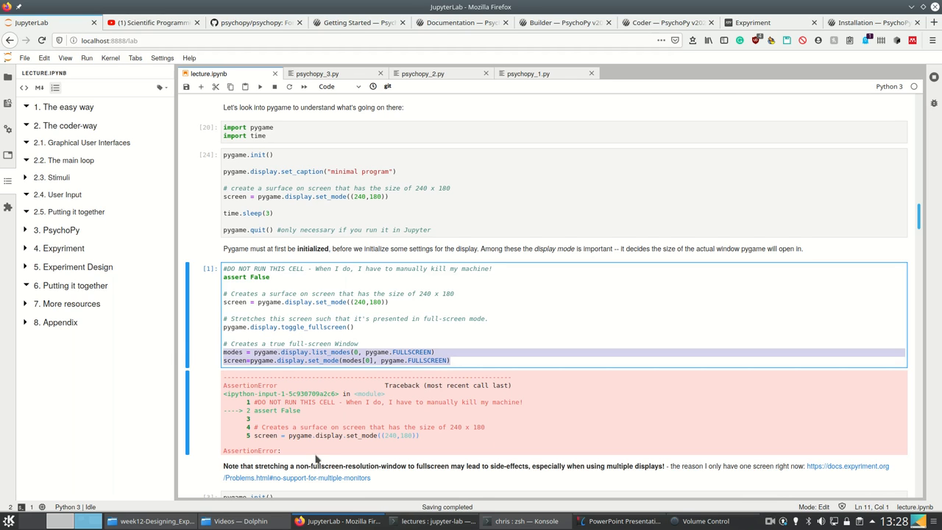
{"action": "mouse_move", "coordinate": [336, 432]}
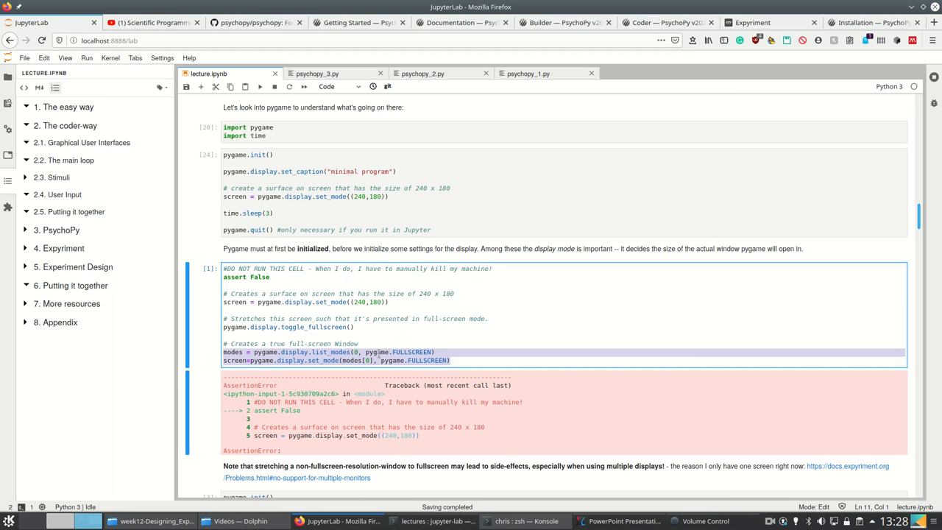
Scroll past the (1920, 1080) display-mode result to heading 2.2, The main loop
{"action": "scroll", "scroll_direction": "down", "scroll_amount": 3}
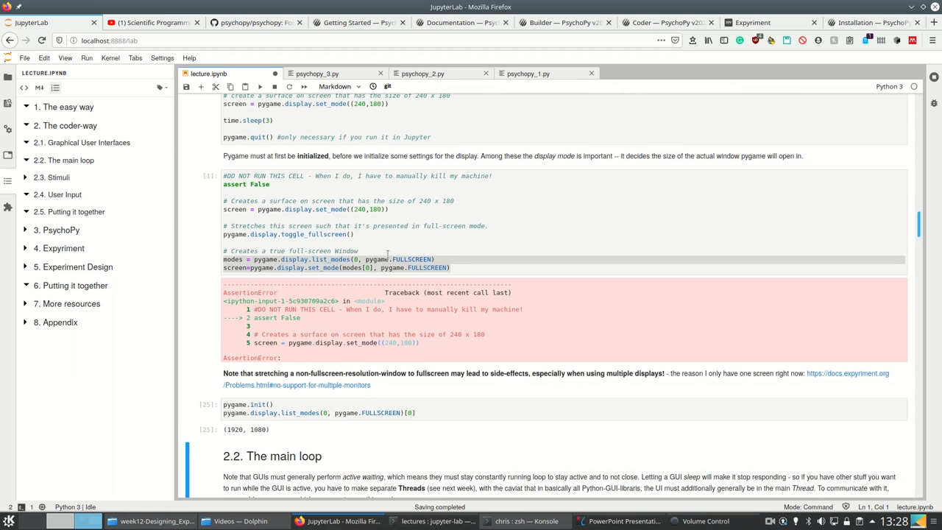
{"action": "mouse_move", "coordinate": [282, 436]}
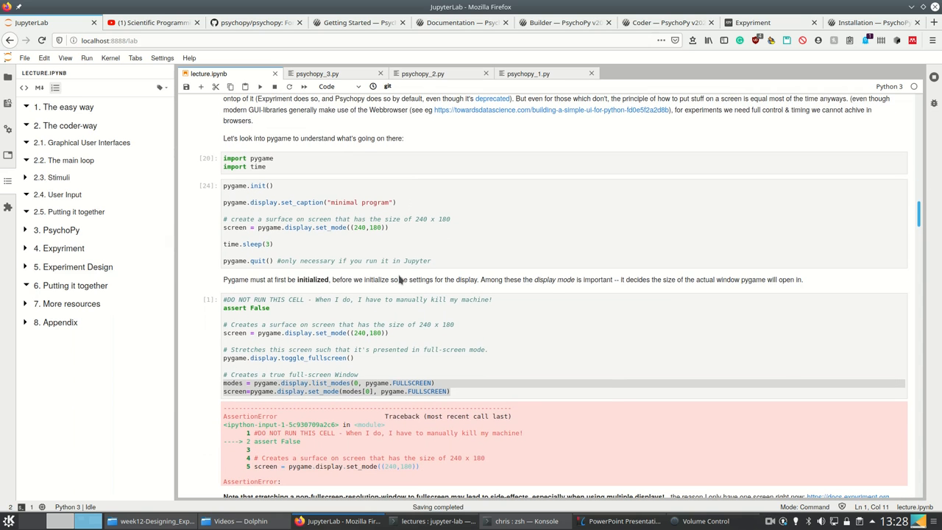
{"action": "scroll", "scroll_direction": "down", "scroll_amount": 3}
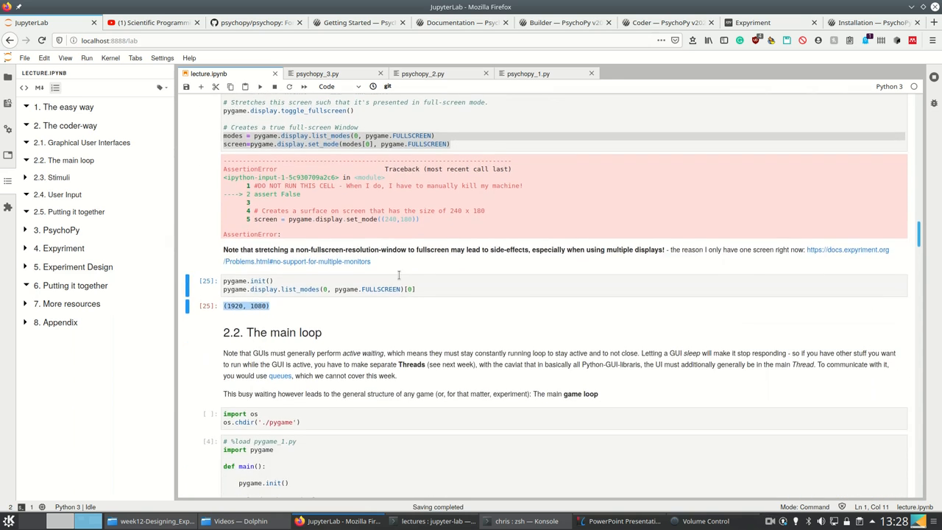
{"action": "scroll", "scroll_direction": "down", "scroll_amount": 3}
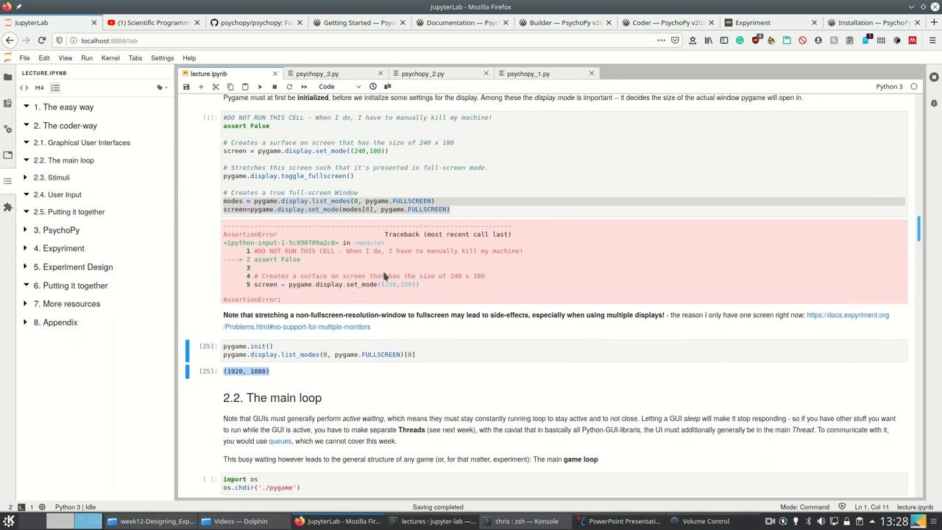
{"action": "scroll", "scroll_direction": "down", "scroll_amount": 3}
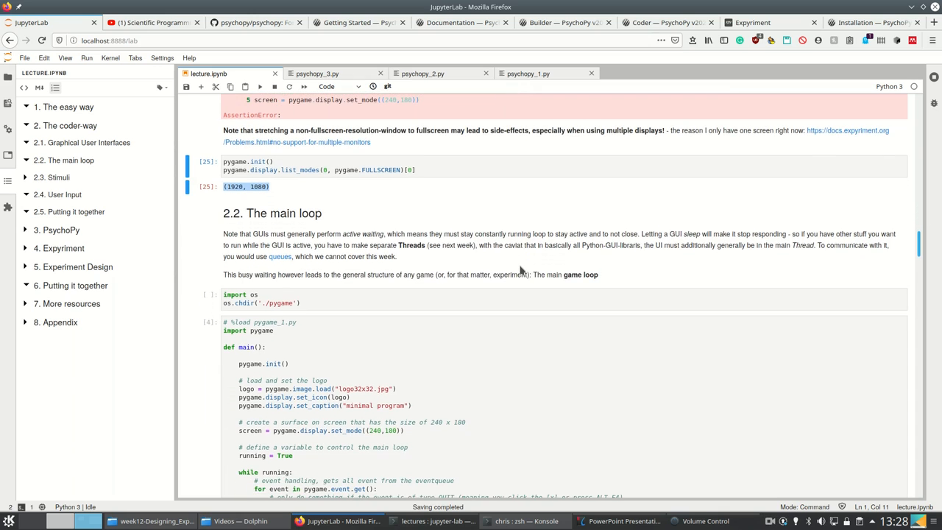
Scroll the main loop section and highlight the phrase 'see next week'
{"action": "scroll", "scroll_direction": "down", "scroll_amount": 3}
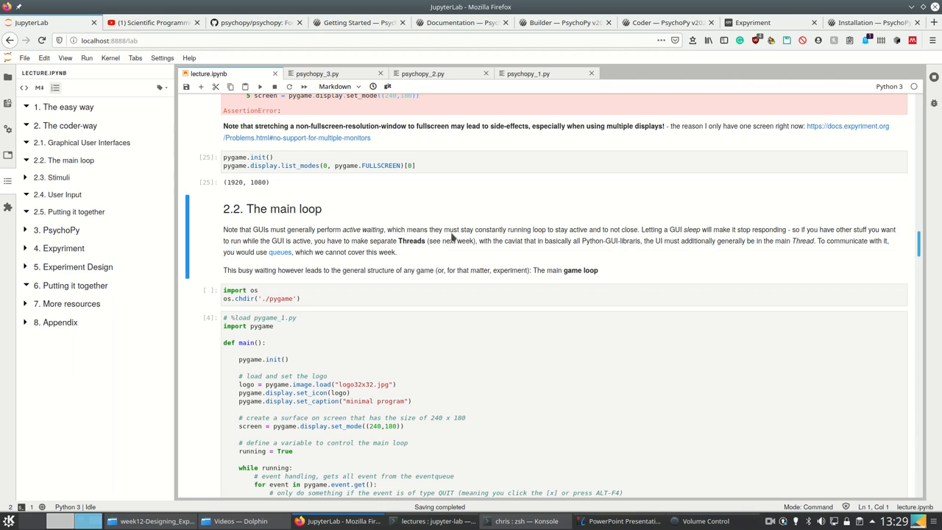
{"action": "double_click", "coordinate": [450, 240]}
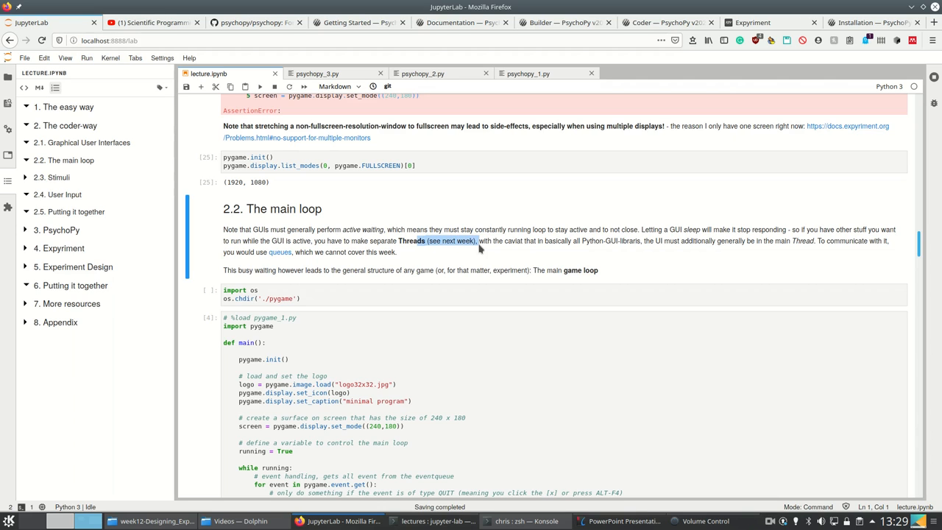
{"action": "mouse_move", "coordinate": [481, 256]}
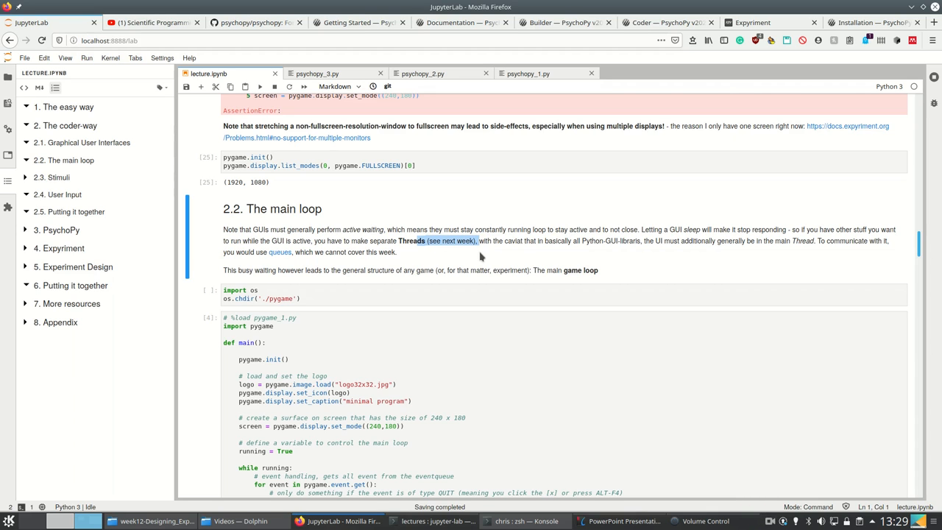
{"action": "mouse_move", "coordinate": [273, 257]}
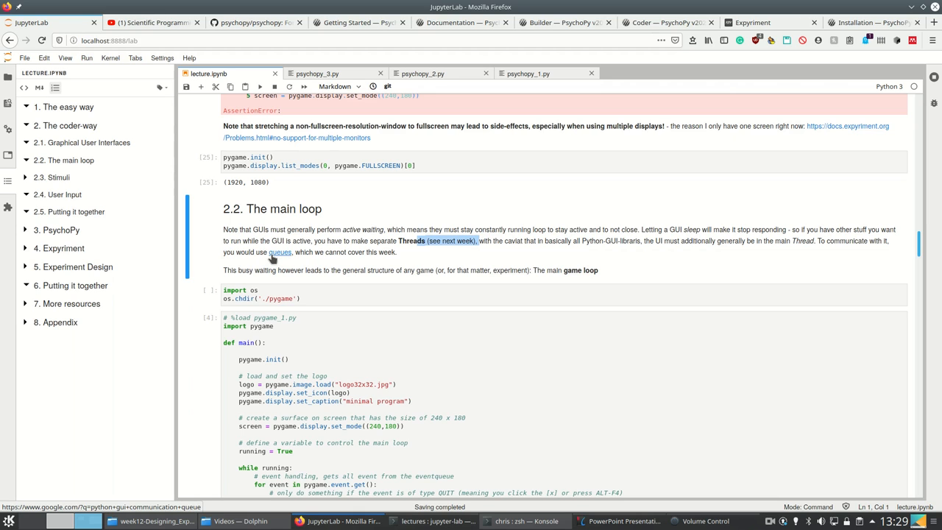
{"action": "scroll", "scroll_direction": "down", "scroll_amount": 3}
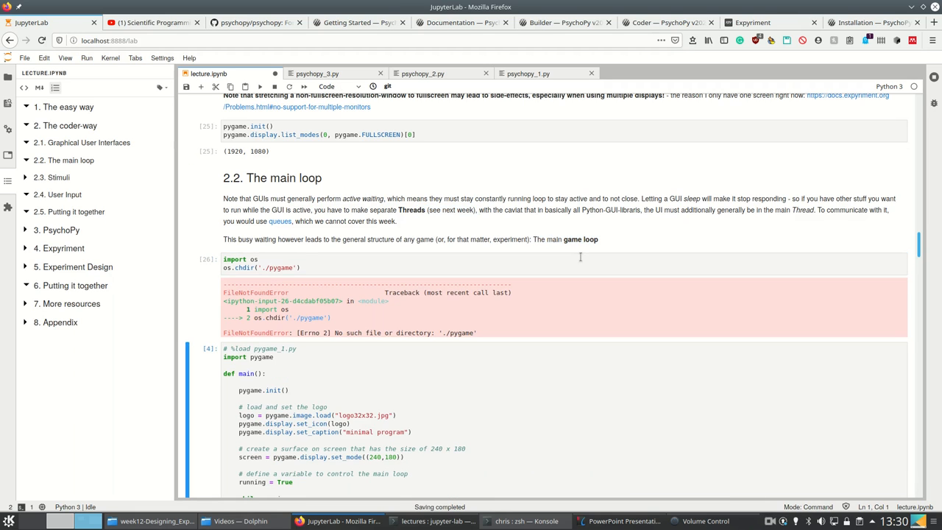
Fix the os.chdir('./pygame') cell and show the pygame folder in the File Browser
{"action": "left_click", "coordinate": [332, 267]}
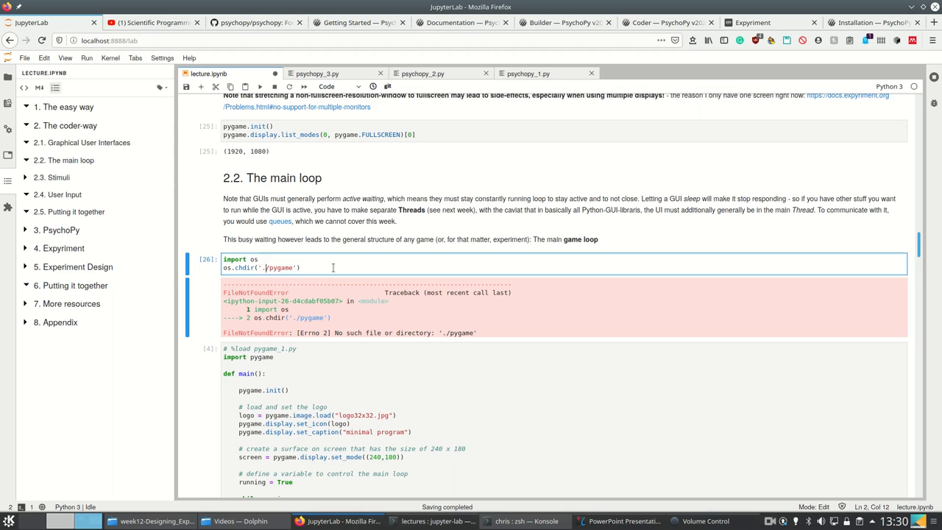
{"action": "type", "text": "."}
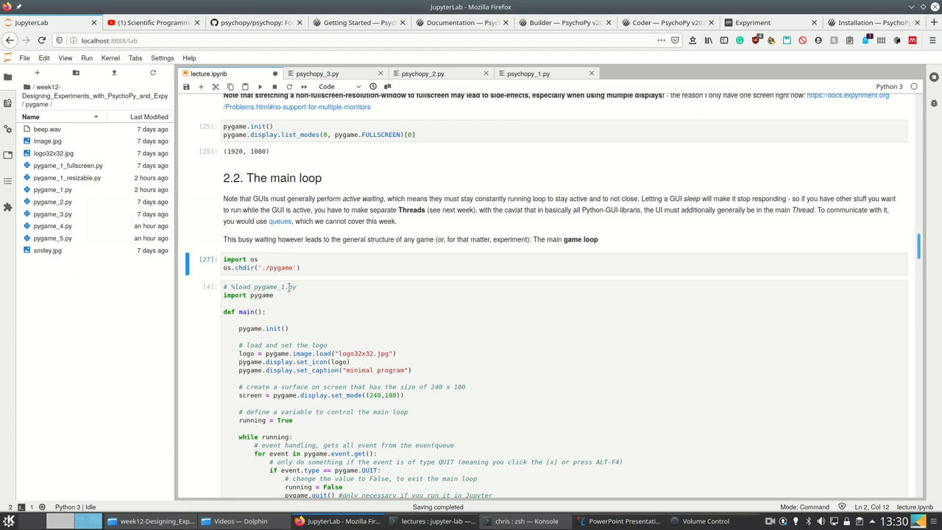
{"action": "left_click", "coordinate": [49, 249]}
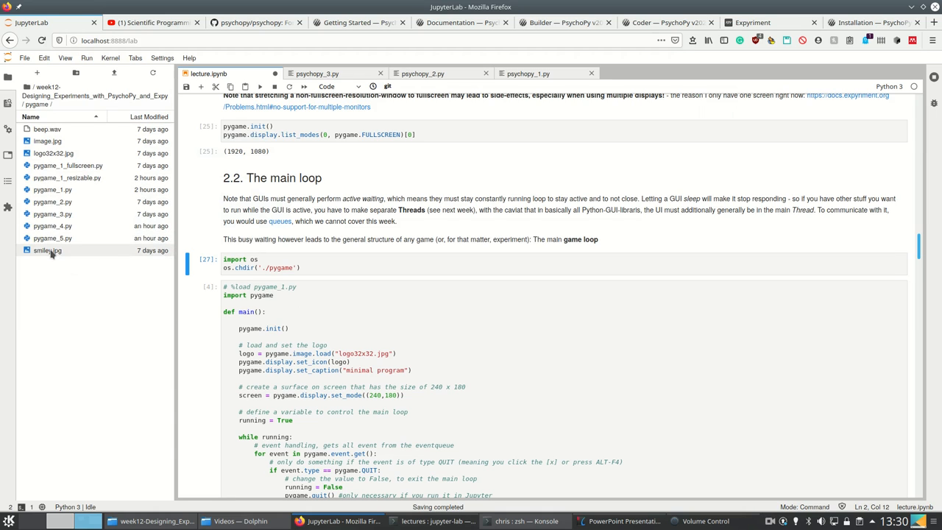
{"action": "scroll", "scroll_direction": "down", "scroll_amount": 3}
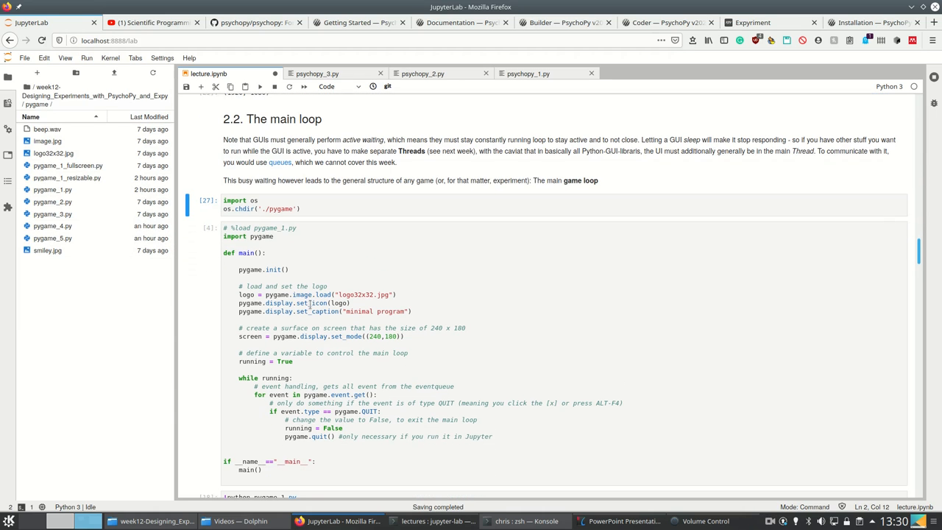
{"action": "left_click", "coordinate": [295, 239]}
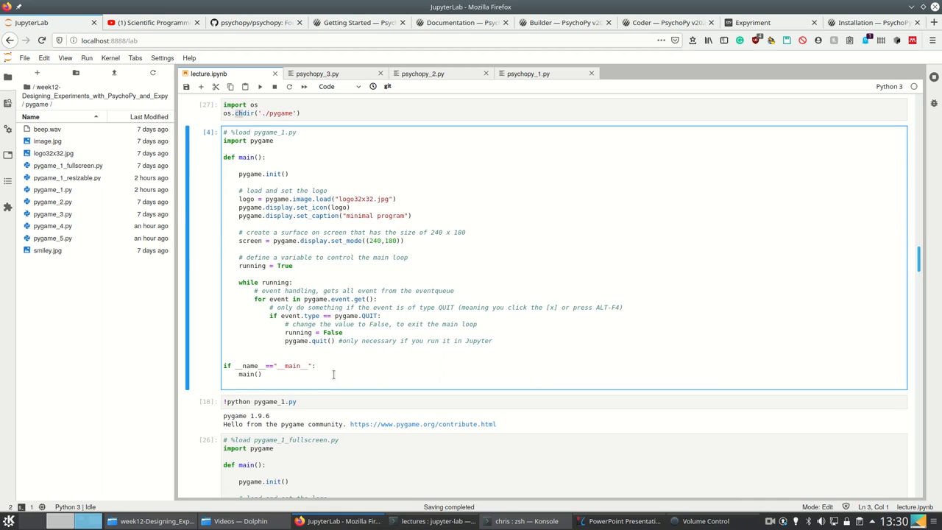
Select the pygame_1.py command cell and highlight the loop's event-handling and quit lines
{"action": "left_click", "coordinate": [279, 402]}
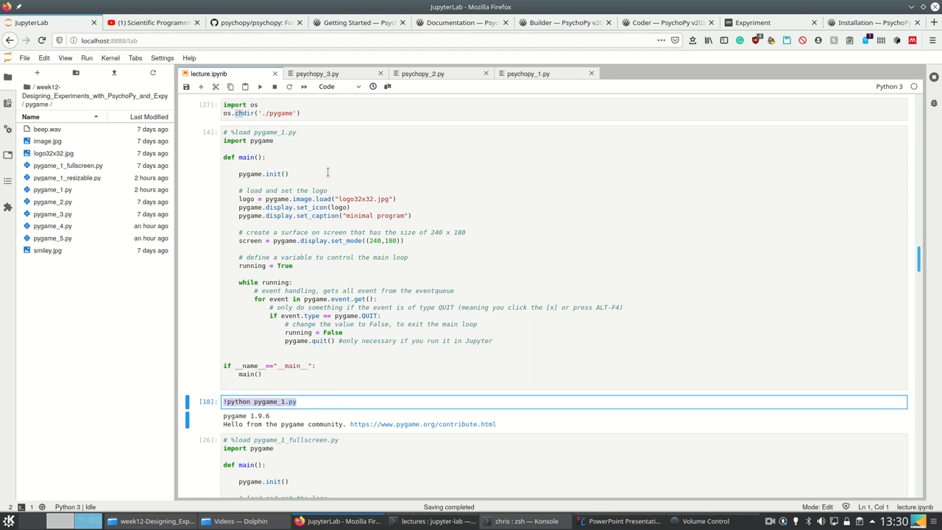
{"action": "left_click", "coordinate": [315, 177]}
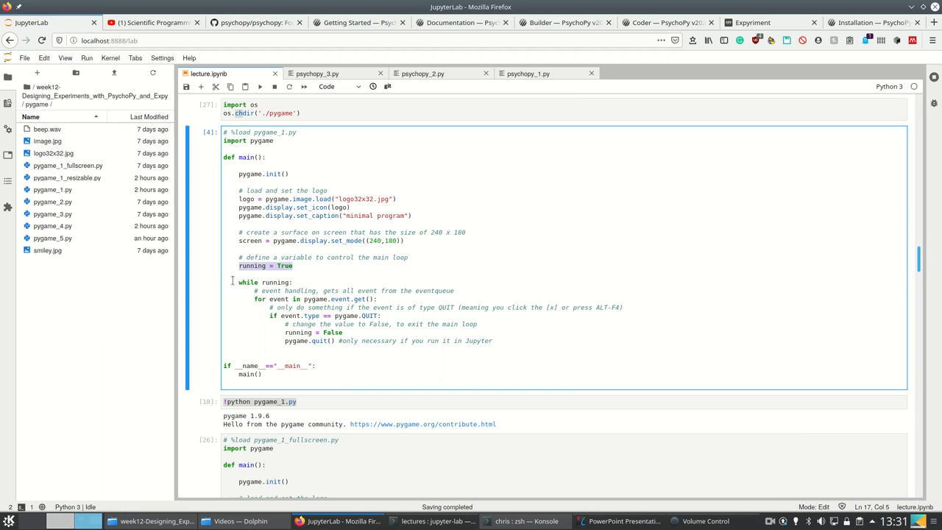
{"action": "left_click_drag", "start_coordinate": [239, 282], "coordinate": [493, 341]}
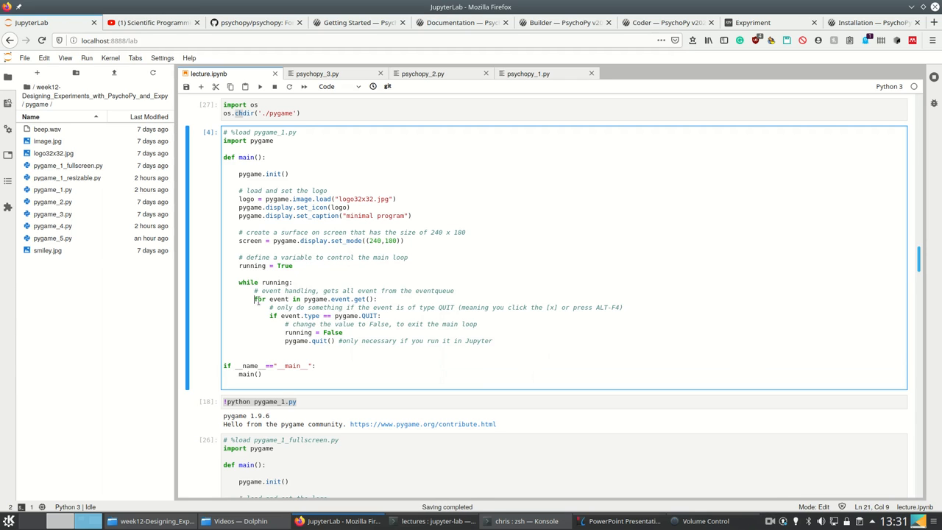
{"action": "left_click_drag", "start_coordinate": [254, 299], "coordinate": [497, 341]}
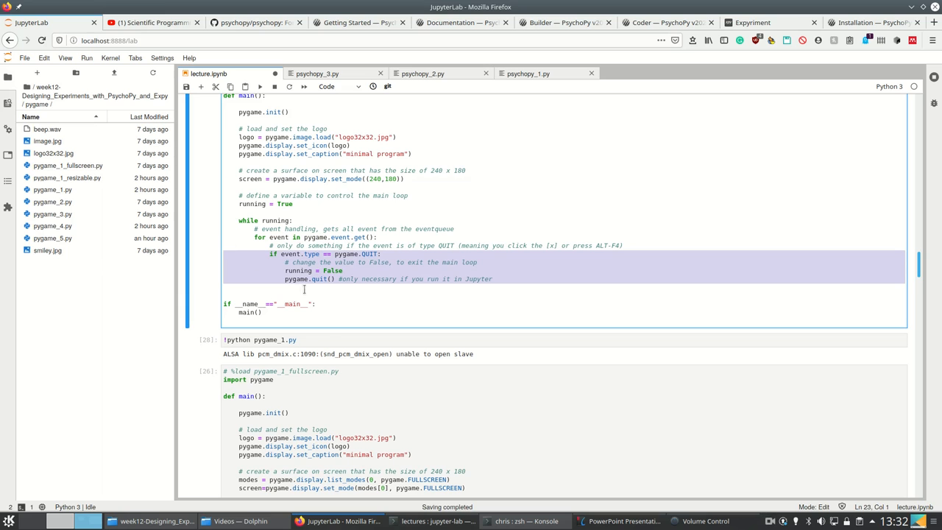
{"action": "mouse_move", "coordinate": [307, 292]}
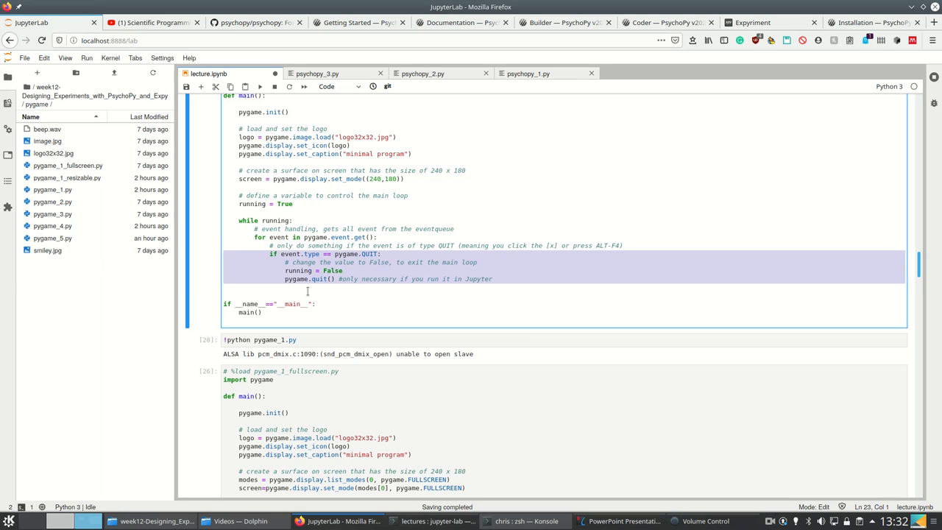
Scroll to the pygame_1_fullscreen cell, highlight QUIT, and continue to 2.3 Stimuli
{"action": "scroll", "scroll_direction": "down", "scroll_amount": 3}
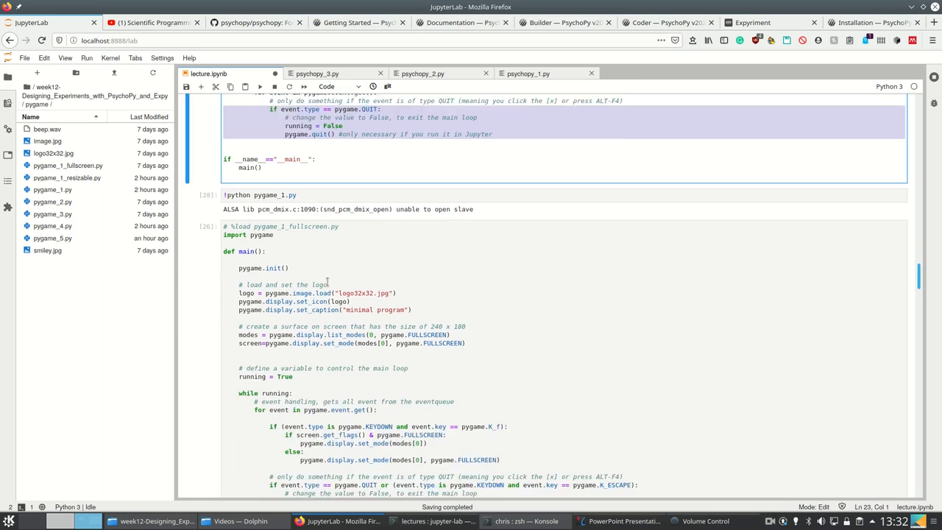
{"action": "scroll", "scroll_direction": "down", "scroll_amount": 3}
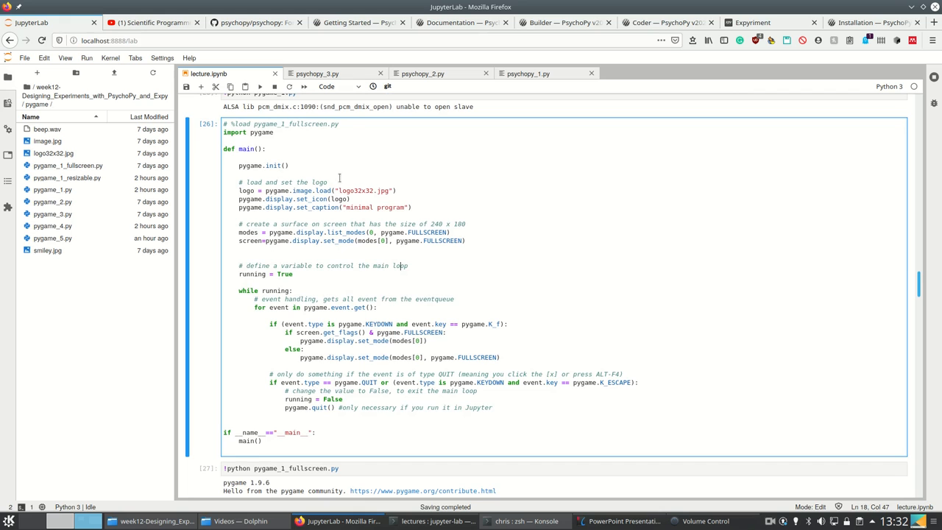
{"action": "scroll", "scroll_direction": "down", "scroll_amount": 3}
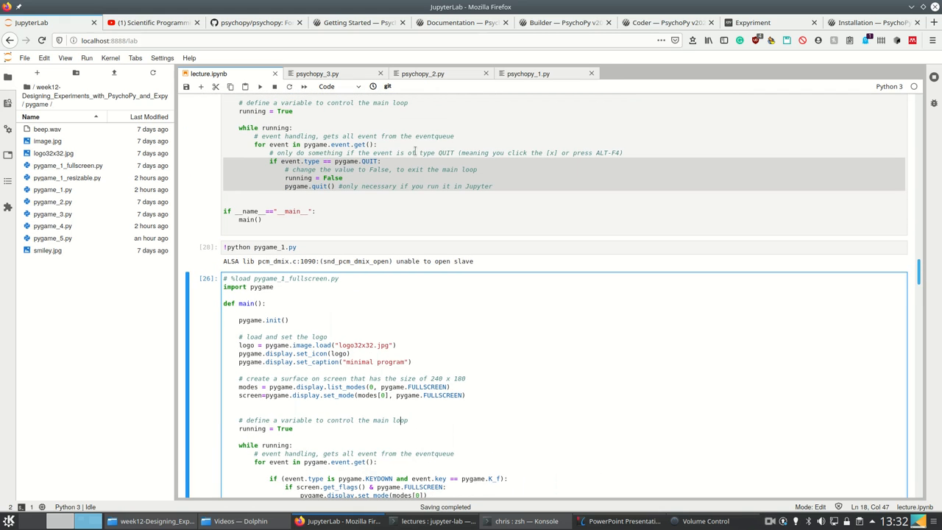
{"action": "scroll", "scroll_direction": "down", "scroll_amount": 3}
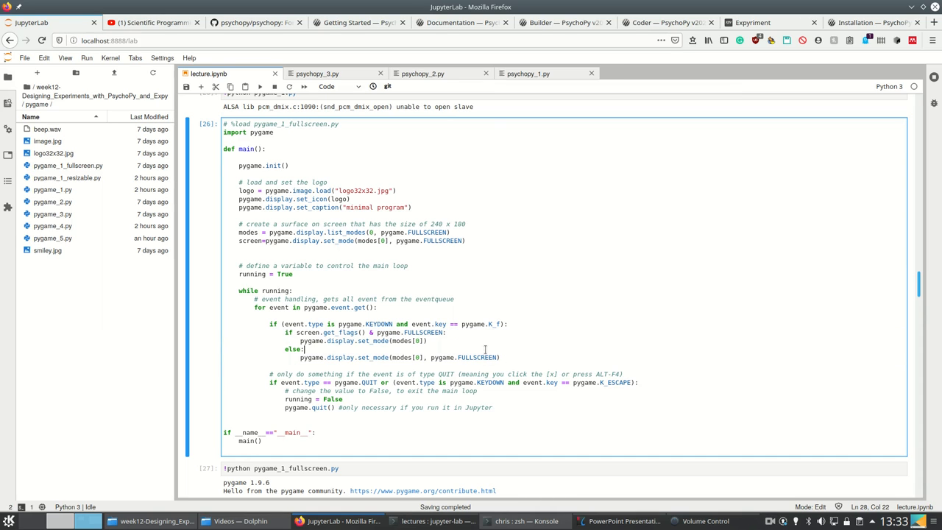
{"action": "mouse_move", "coordinate": [544, 357]}
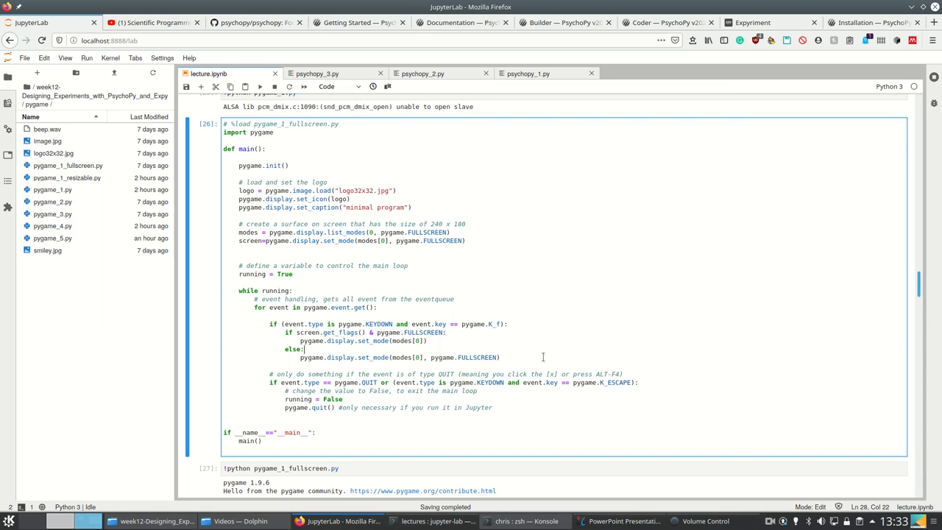
{"action": "mouse_move", "coordinate": [528, 412]}
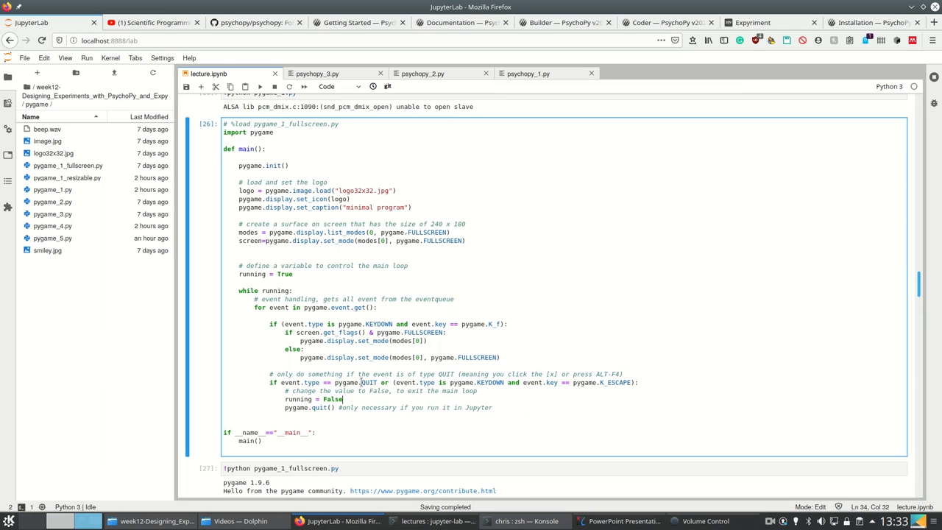
{"action": "double_click", "coordinate": [457, 390]}
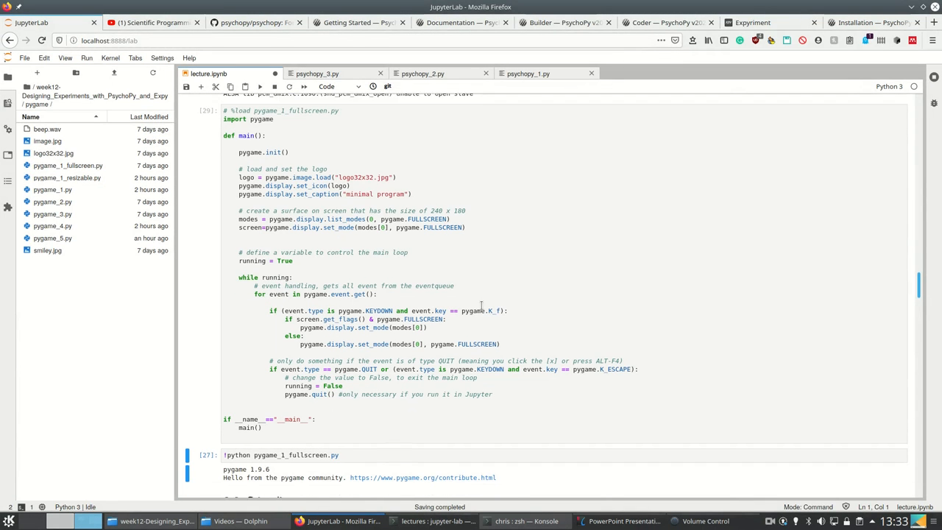
{"action": "scroll", "scroll_direction": "down", "scroll_amount": 3}
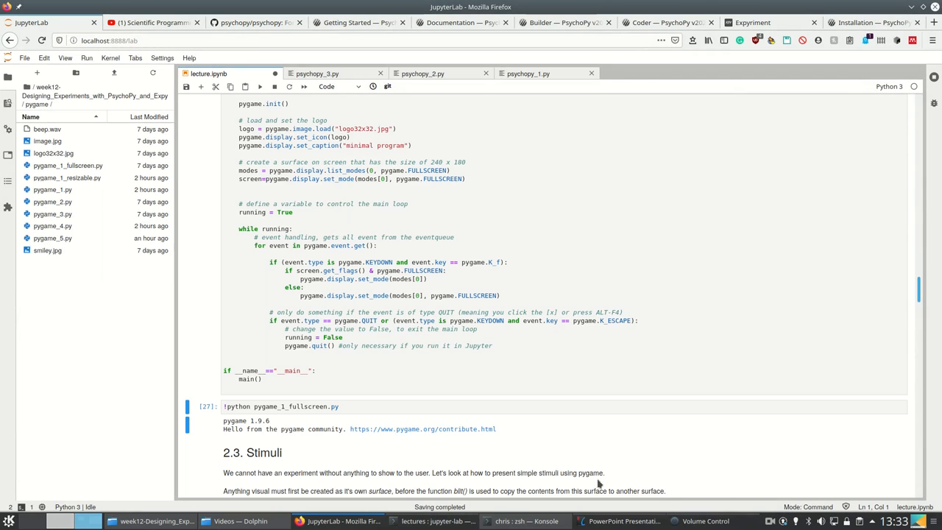
{"action": "left_click", "coordinate": [8, 182]}
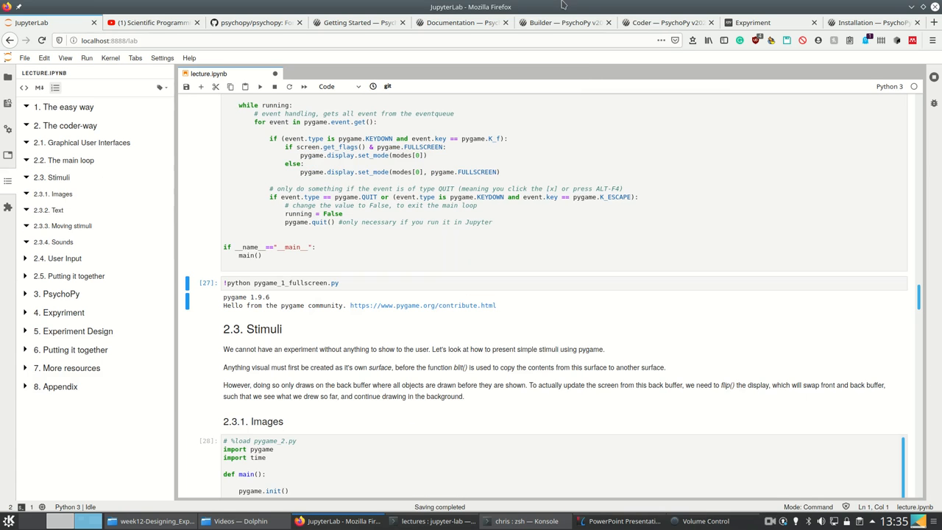
{"action": "scroll", "scroll_direction": "down", "scroll_amount": 3}
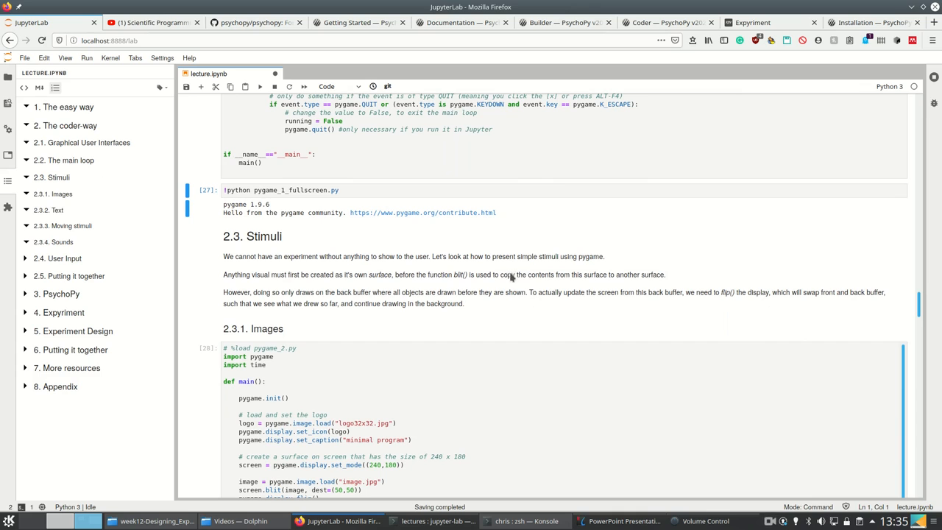
{"action": "scroll", "scroll_direction": "down", "scroll_amount": 3}
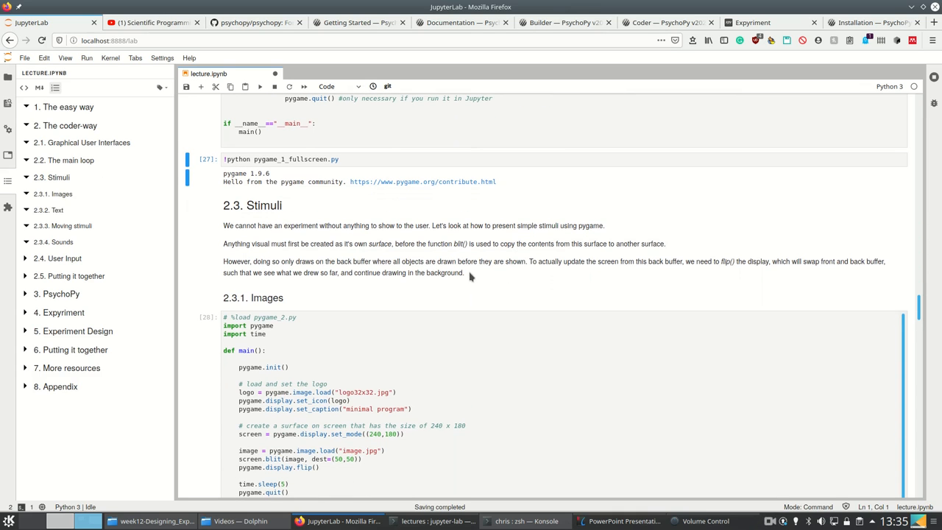
{"action": "mouse_move", "coordinate": [362, 253]}
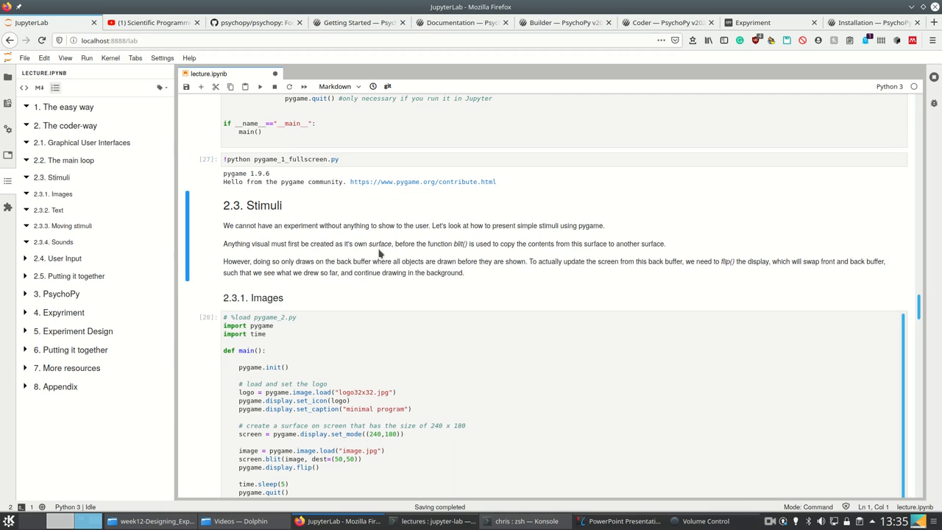
{"action": "mouse_move", "coordinate": [411, 249]}
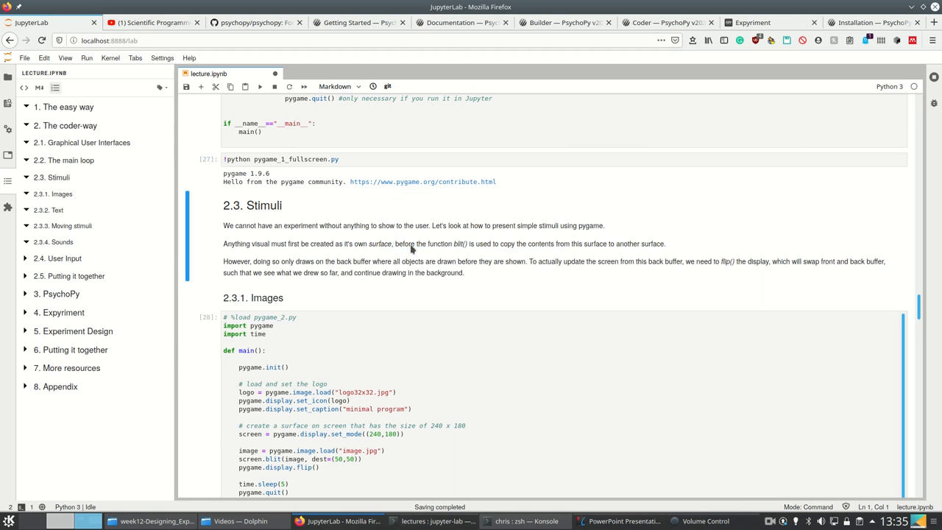
{"action": "mouse_move", "coordinate": [423, 249]}
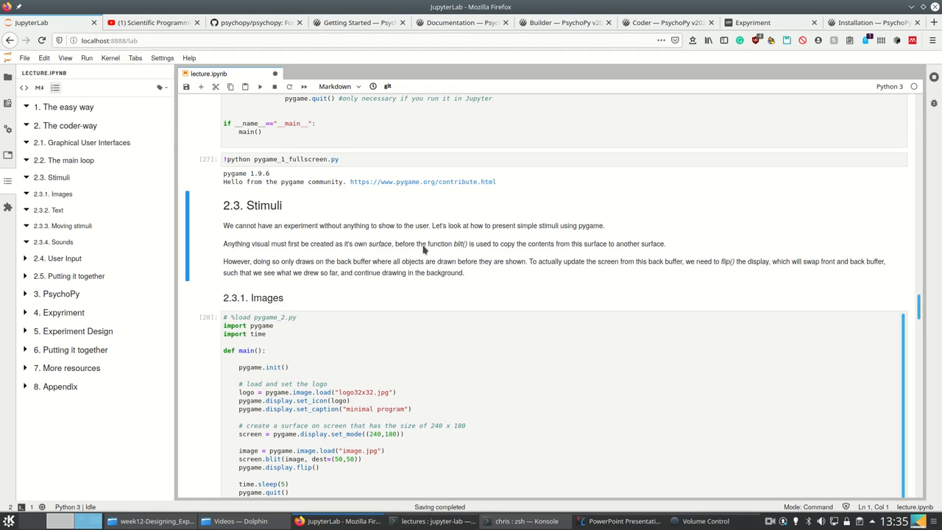
{"action": "mouse_move", "coordinate": [330, 290]}
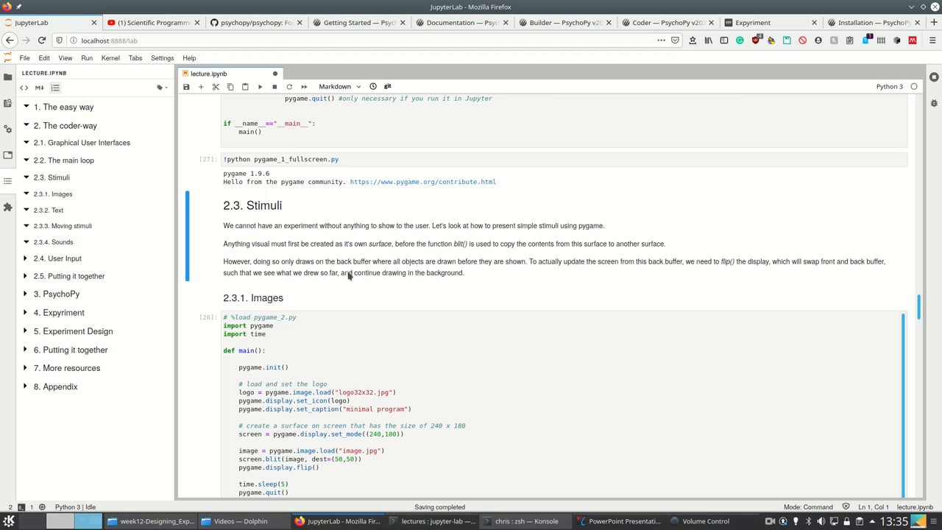
{"action": "mouse_move", "coordinate": [390, 305]}
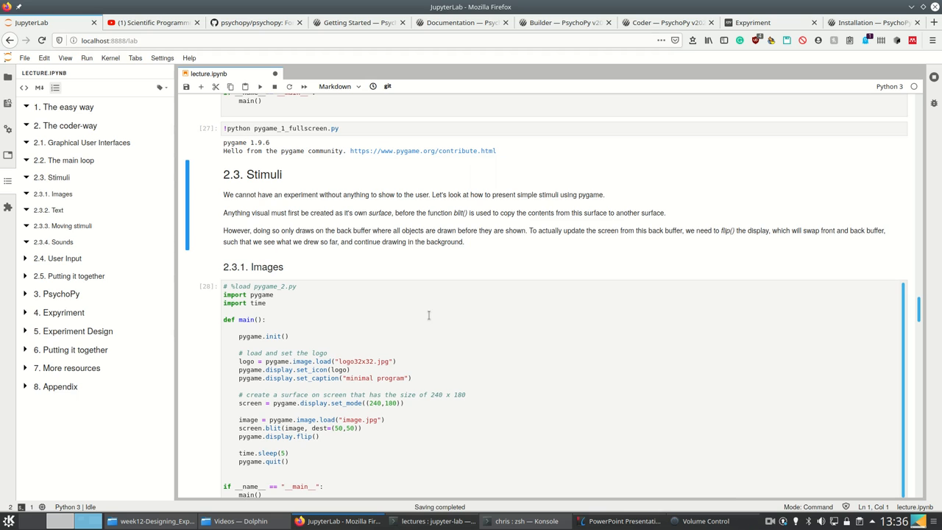
Scroll to the pygame_2.py cell and list the pygame folder's files in the File Browser
{"action": "scroll", "scroll_direction": "down", "scroll_amount": 3}
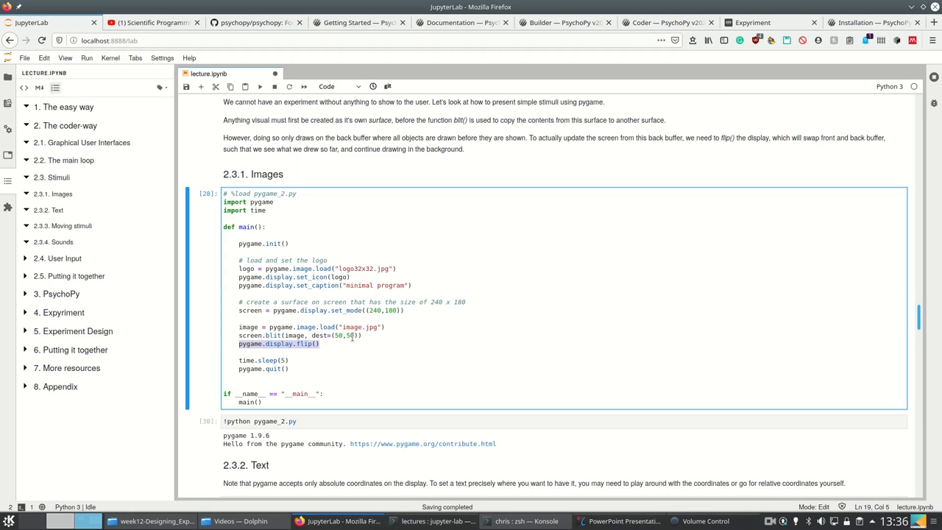
{"action": "scroll", "scroll_direction": "down", "scroll_amount": 3}
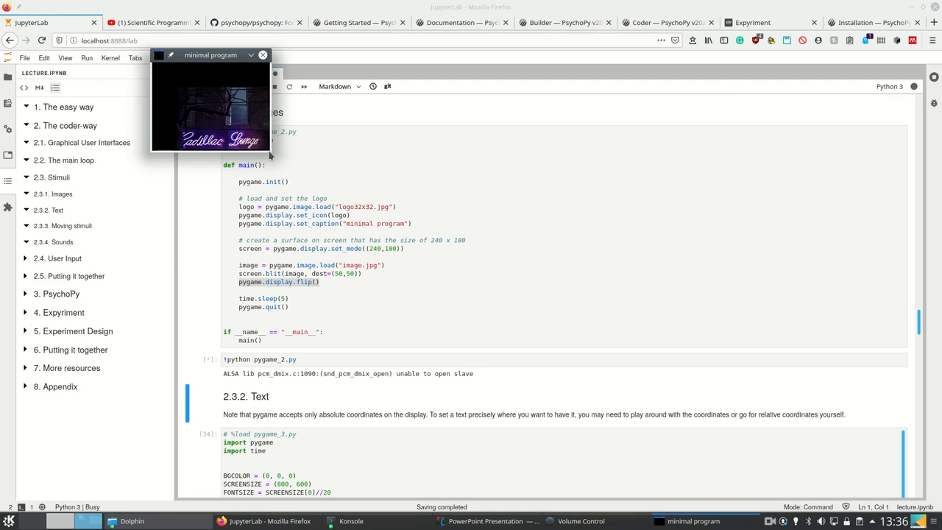
{"action": "left_click", "coordinate": [262, 54]}
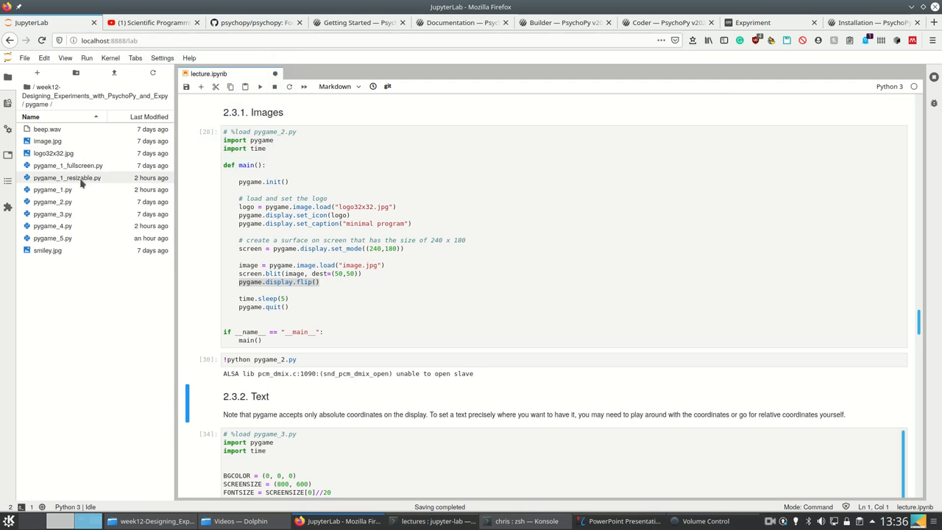
{"action": "double_click", "coordinate": [67, 178]}
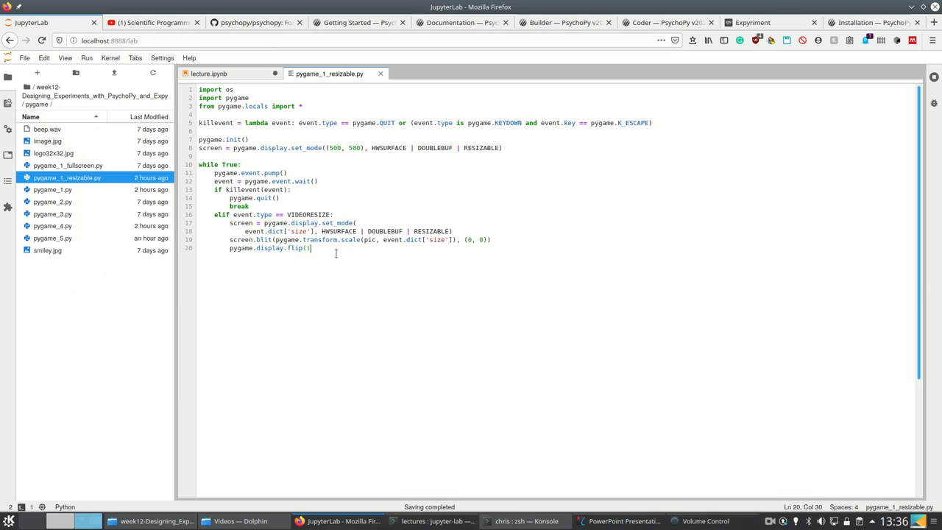
{"action": "left_click", "coordinate": [221, 73]}
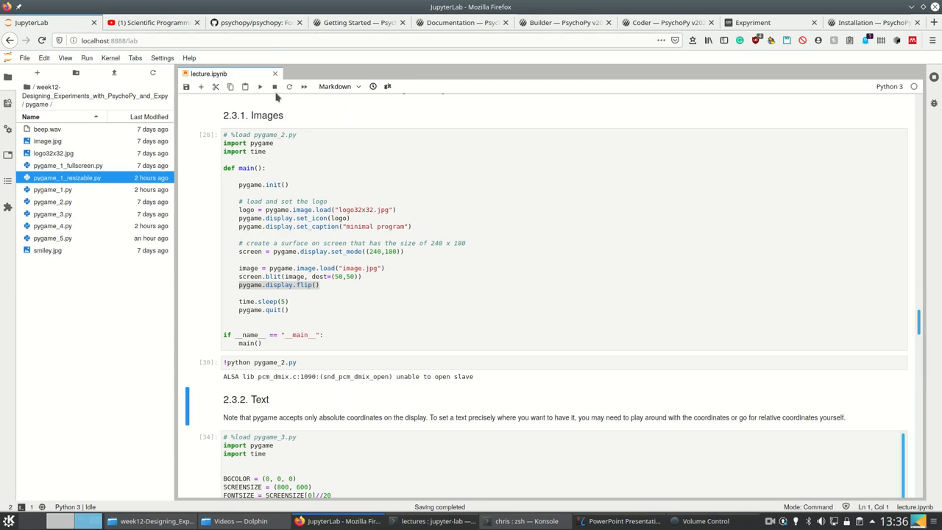
{"action": "left_click", "coordinate": [310, 276]}
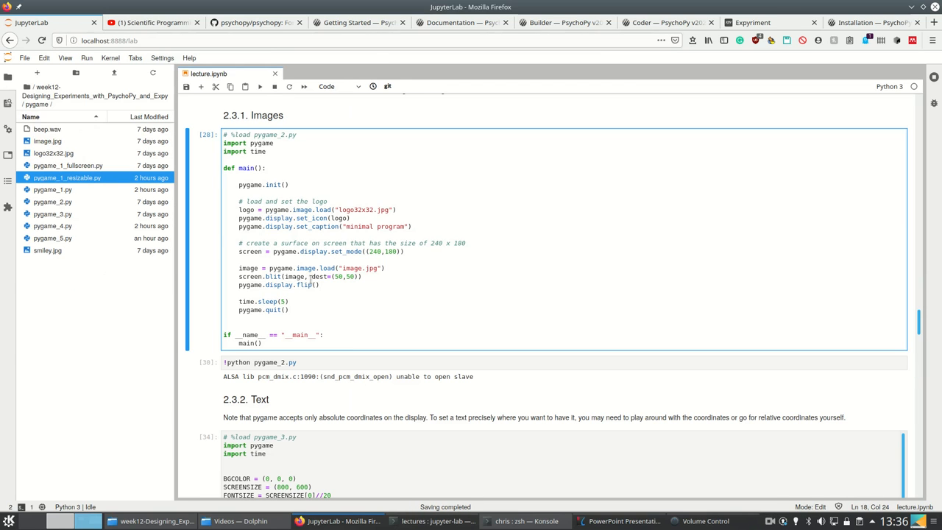
{"action": "scroll", "scroll_direction": "down", "scroll_amount": 3}
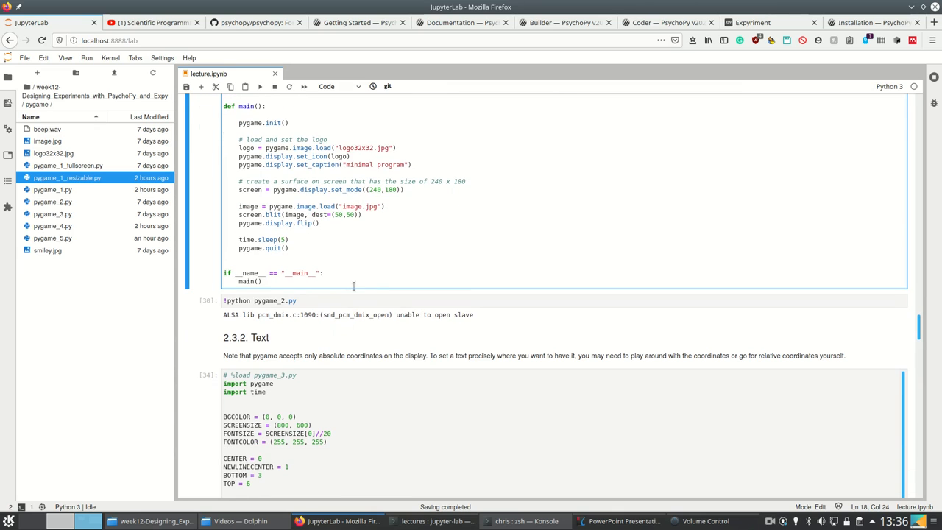
{"action": "scroll", "scroll_direction": "down", "scroll_amount": 3}
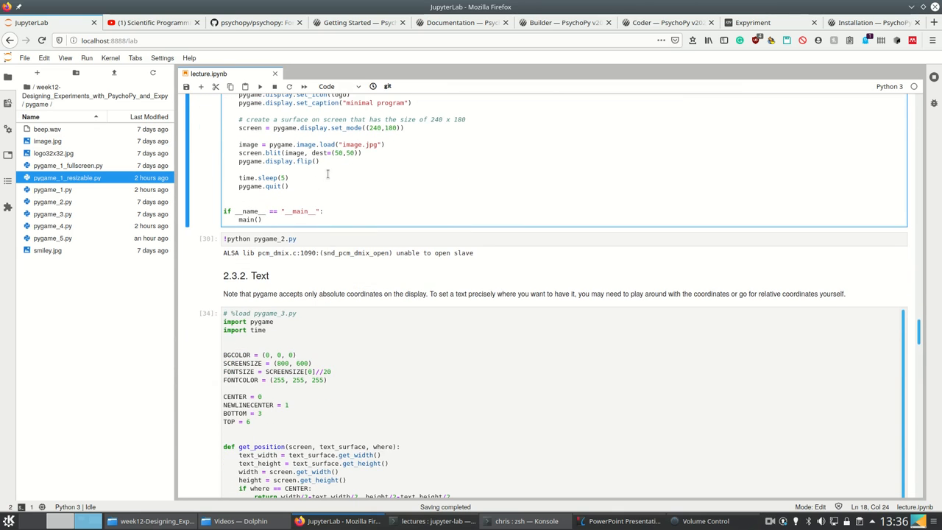
{"action": "scroll", "scroll_direction": "down", "scroll_amount": 3}
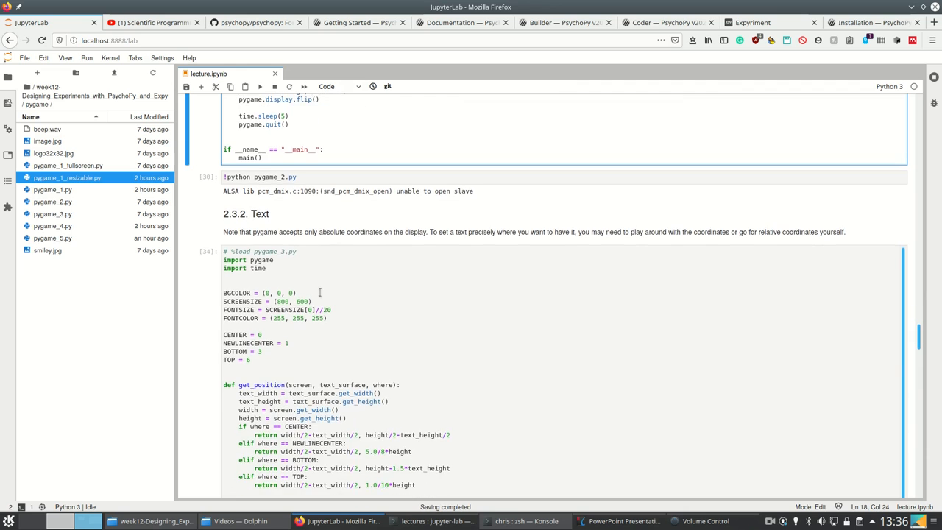
{"action": "scroll", "scroll_direction": "down", "scroll_amount": 3}
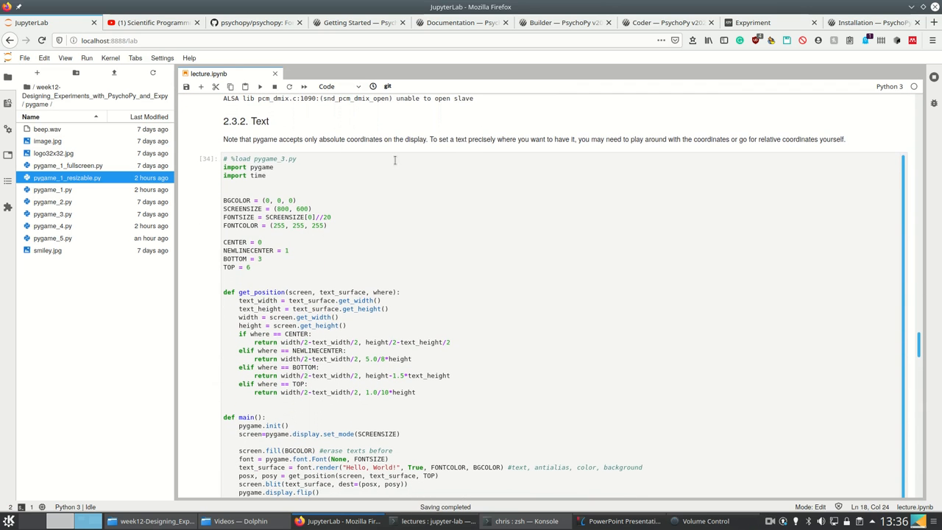
{"action": "mouse_move", "coordinate": [518, 168]}
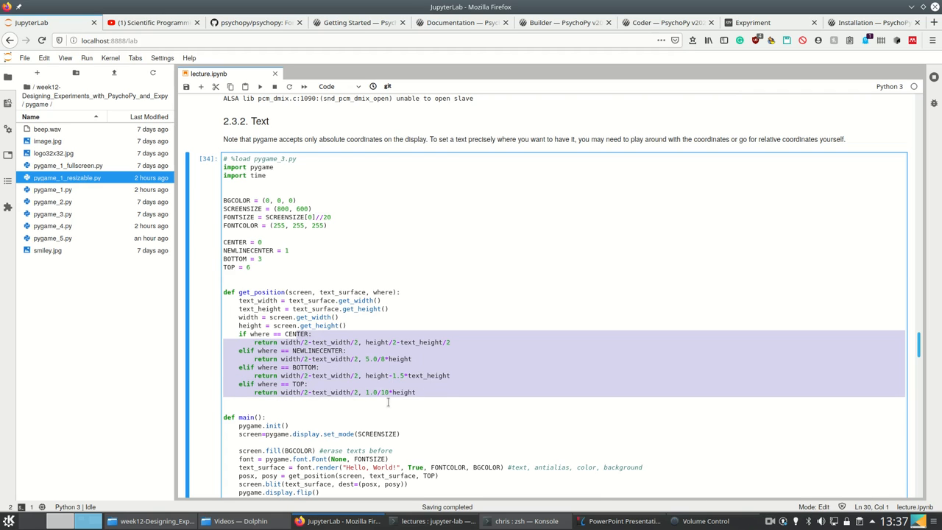
{"action": "left_click", "coordinate": [442, 386]}
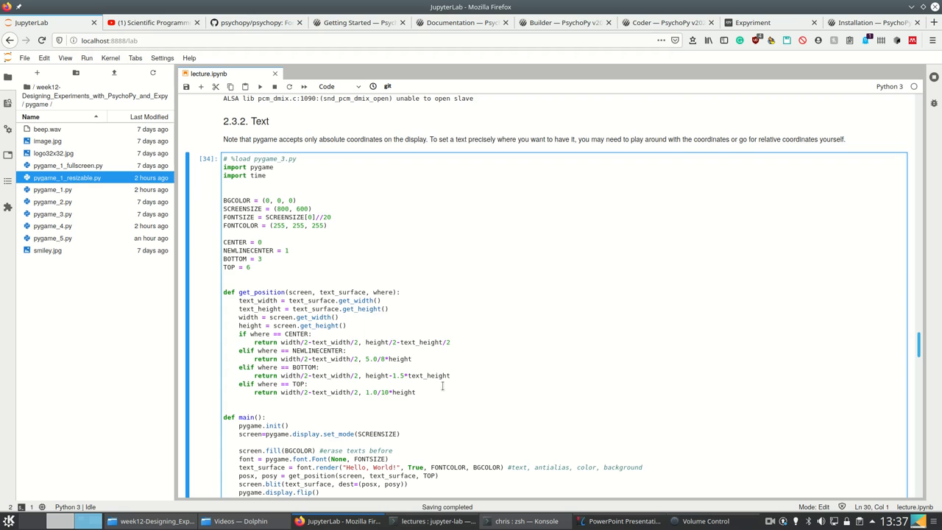
{"action": "left_click_drag", "start_coordinate": [223, 292], "coordinate": [415, 393]}
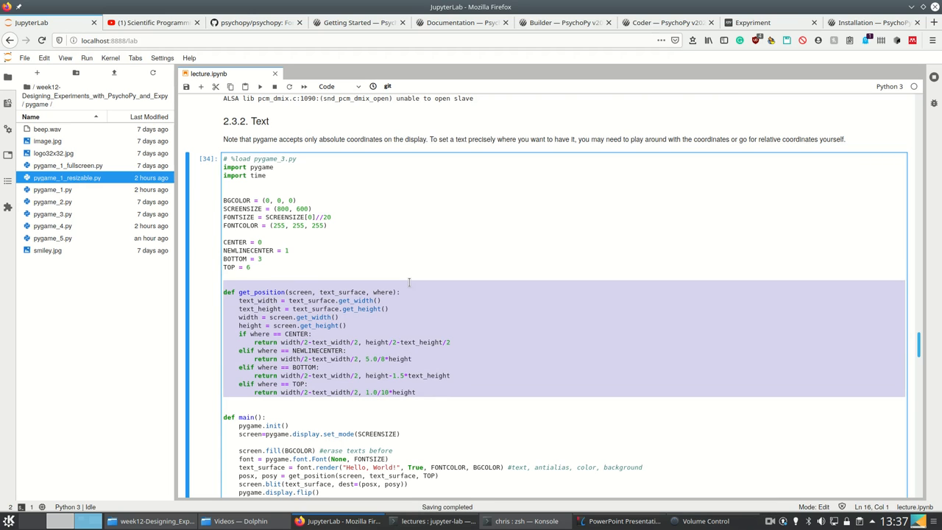
{"action": "mouse_move", "coordinate": [444, 268]}
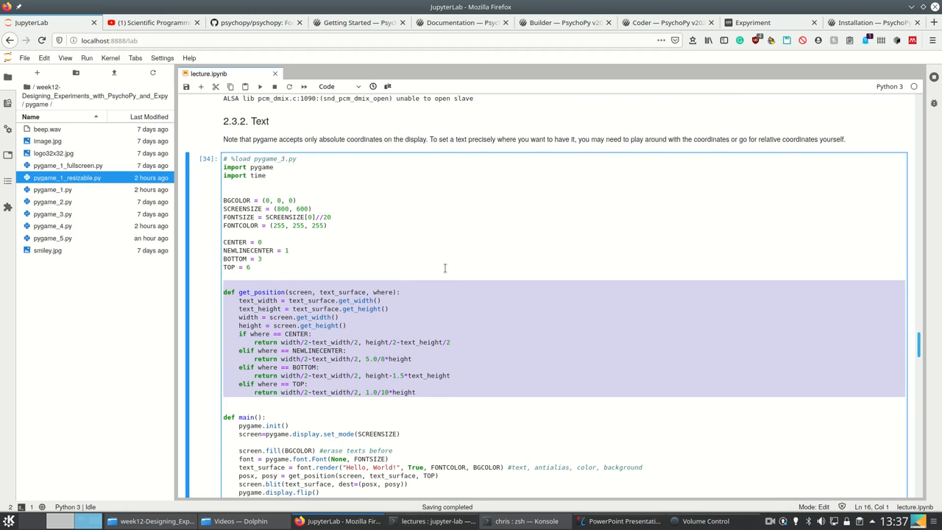
{"action": "scroll", "scroll_direction": "down", "scroll_amount": 3}
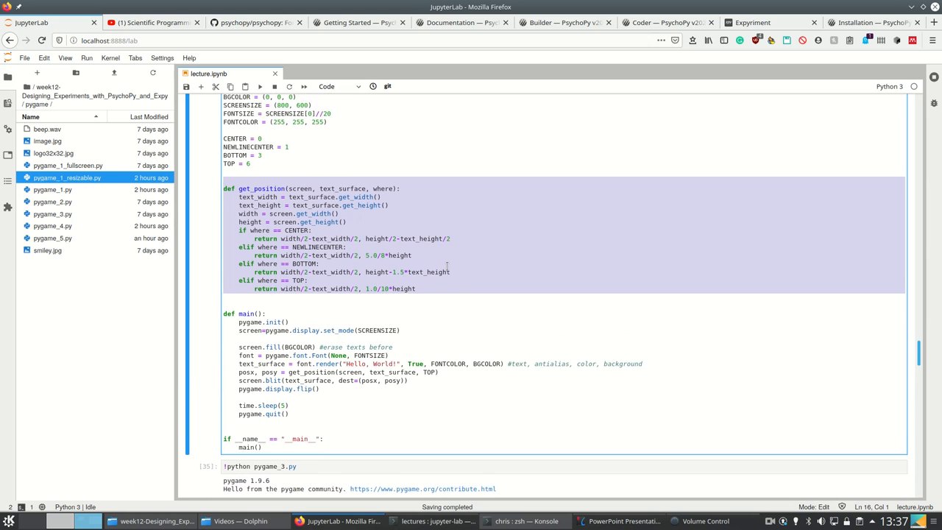
{"action": "scroll", "scroll_direction": "down", "scroll_amount": 3}
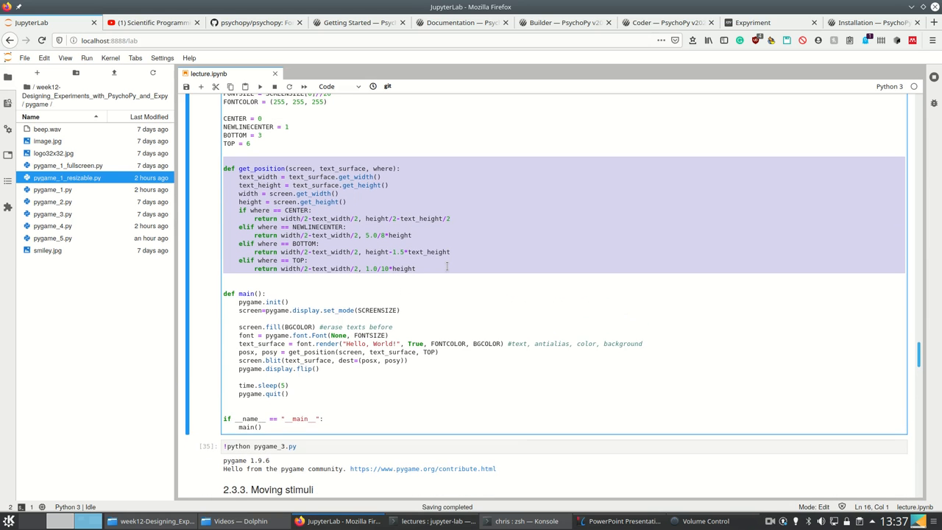
{"action": "scroll", "scroll_direction": "down", "scroll_amount": 3}
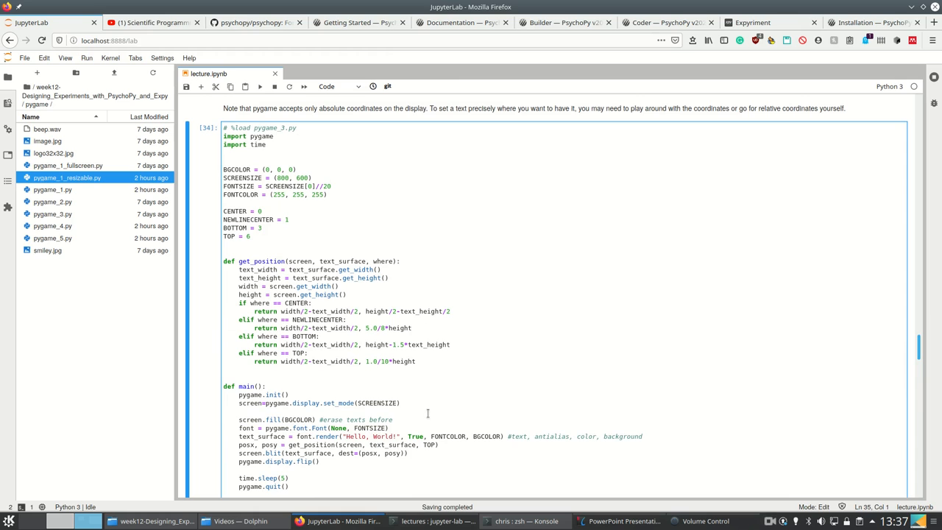
Select the !python pygame_3.py command that launches the Hello, World! example
{"action": "left_click_drag", "start_coordinate": [239, 420], "coordinate": [466, 428]}
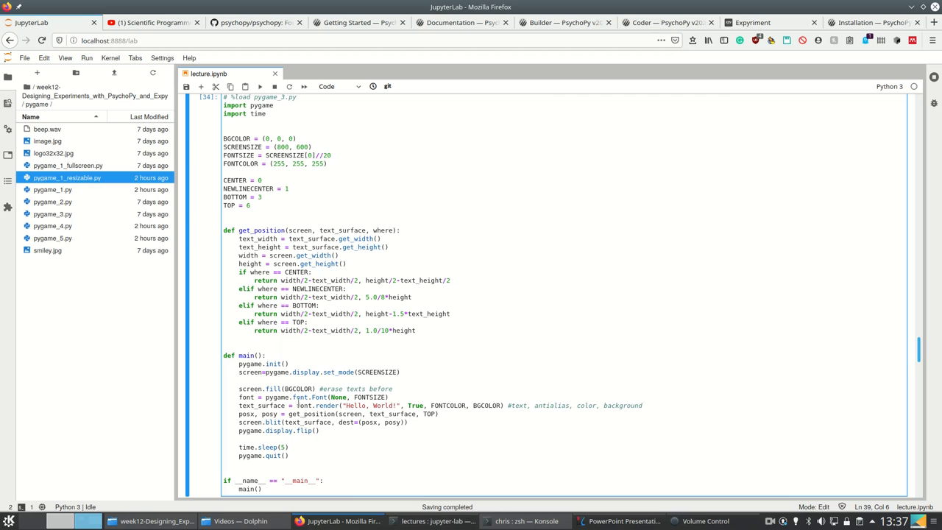
{"action": "double_click", "coordinate": [310, 422]}
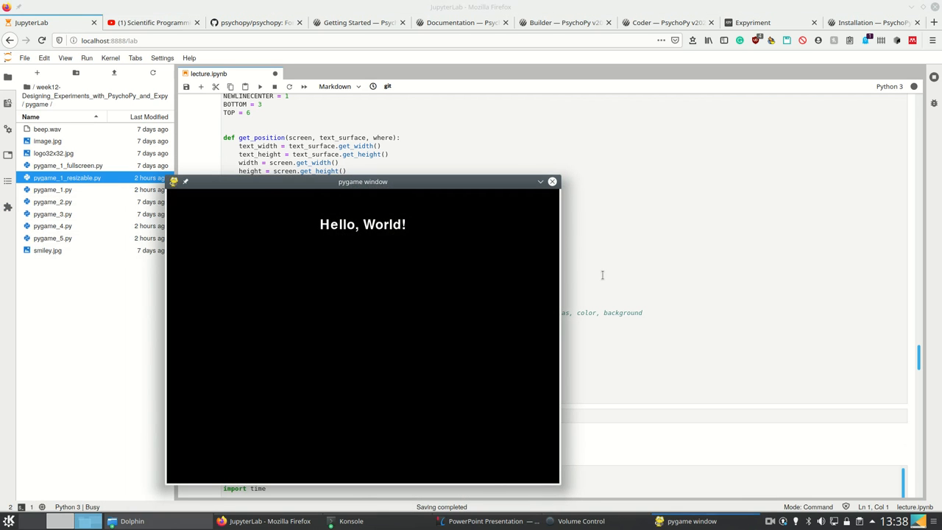
Return to the pygame_3 code cell and scroll down to the pygame_4 bouncing-image code
{"action": "left_click", "coordinate": [552, 182]}
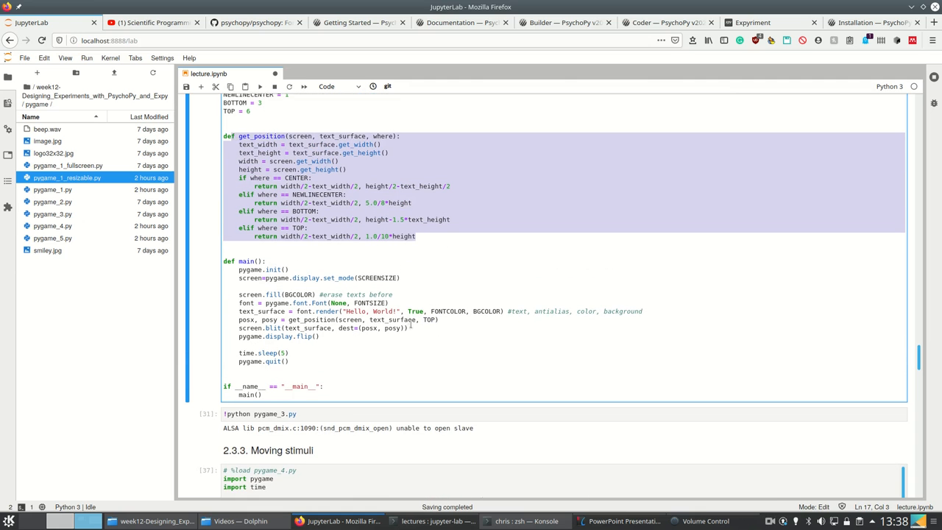
{"action": "scroll", "scroll_direction": "down", "scroll_amount": 3}
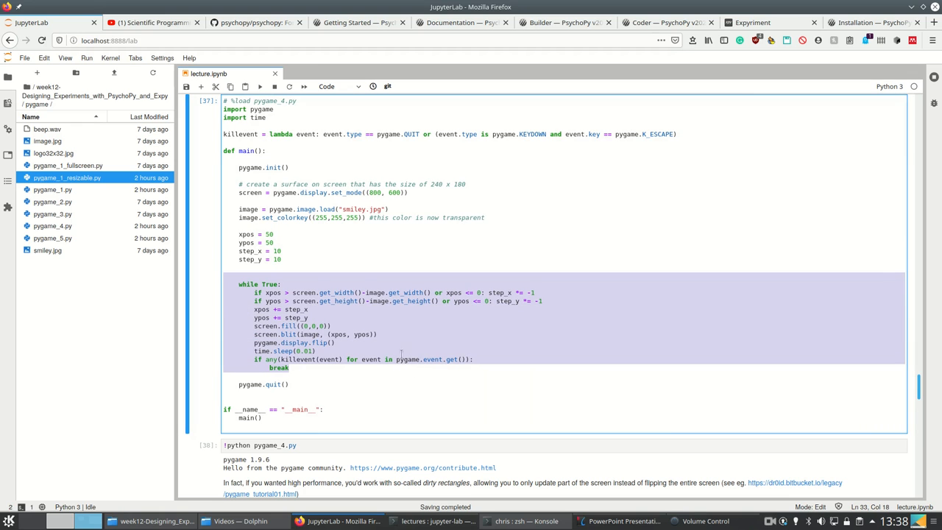
{"action": "left_click", "coordinate": [294, 243]}
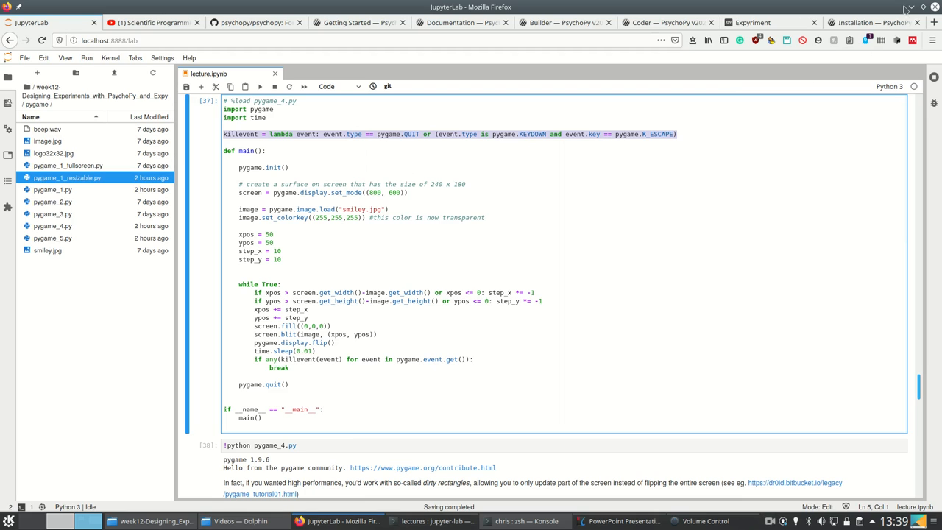
{"action": "mouse_move", "coordinate": [514, 312]}
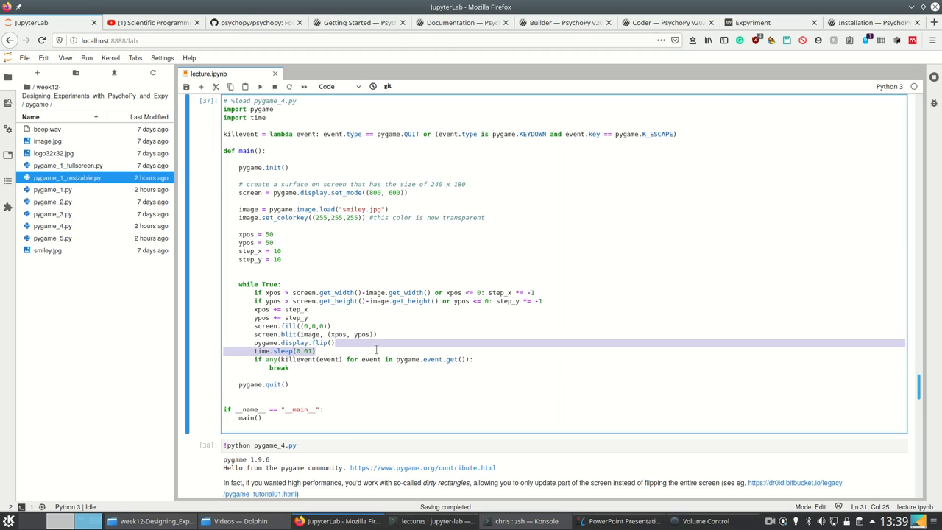
{"action": "left_click", "coordinate": [259, 86]}
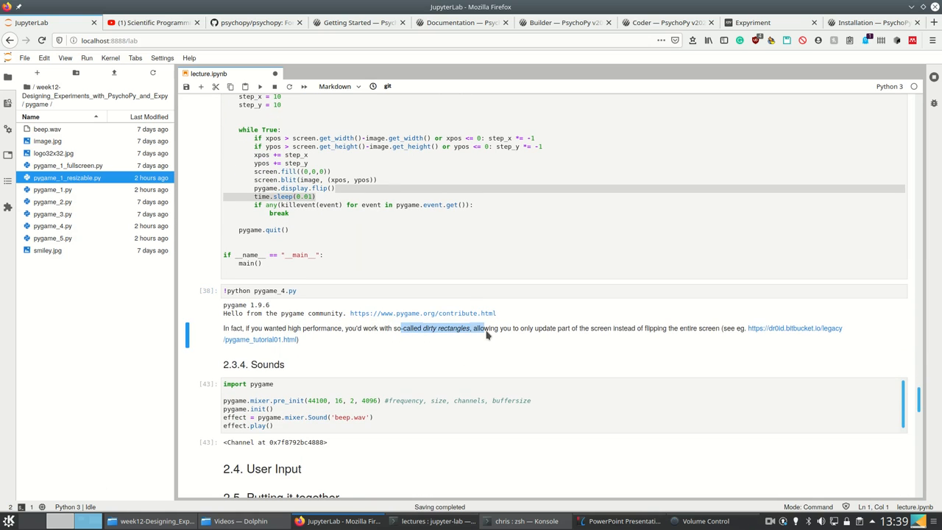
{"action": "left_click", "coordinate": [366, 194]}
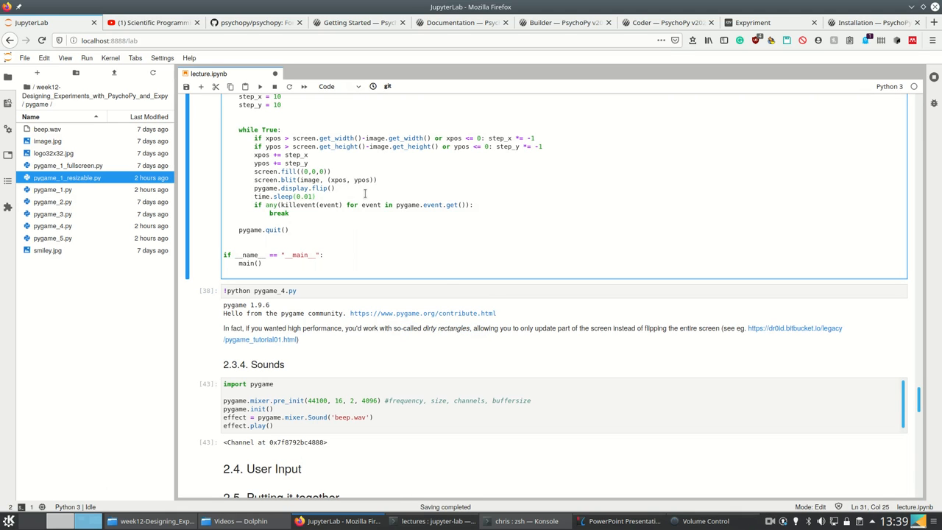
{"action": "mouse_move", "coordinate": [674, 293]}
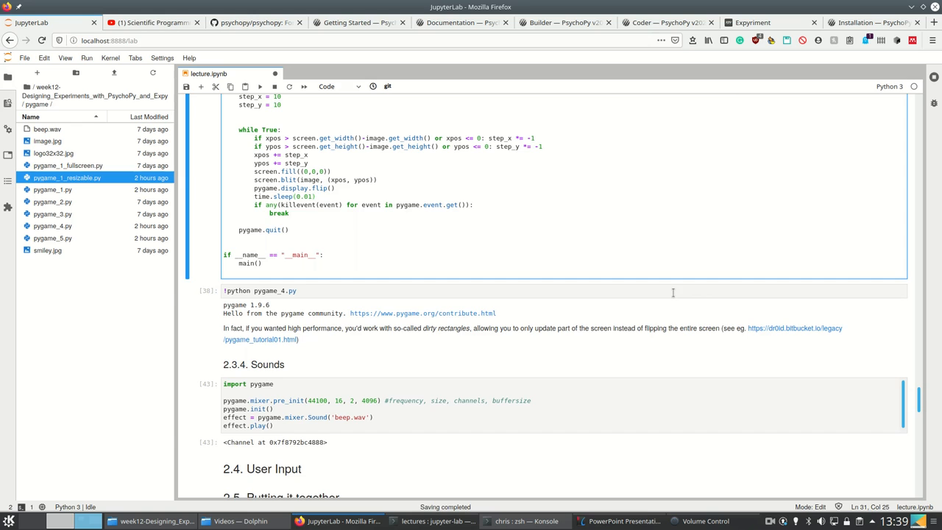
Scroll to the beep.wav Sounds cell and edit it to add pygame.mixer.init()
{"action": "scroll", "scroll_direction": "down", "scroll_amount": 3}
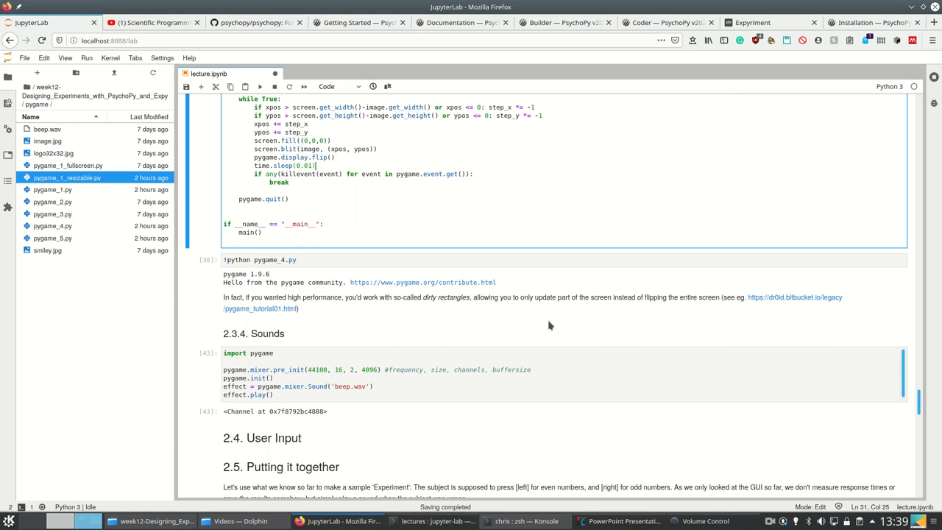
{"action": "scroll", "scroll_direction": "down", "scroll_amount": 3}
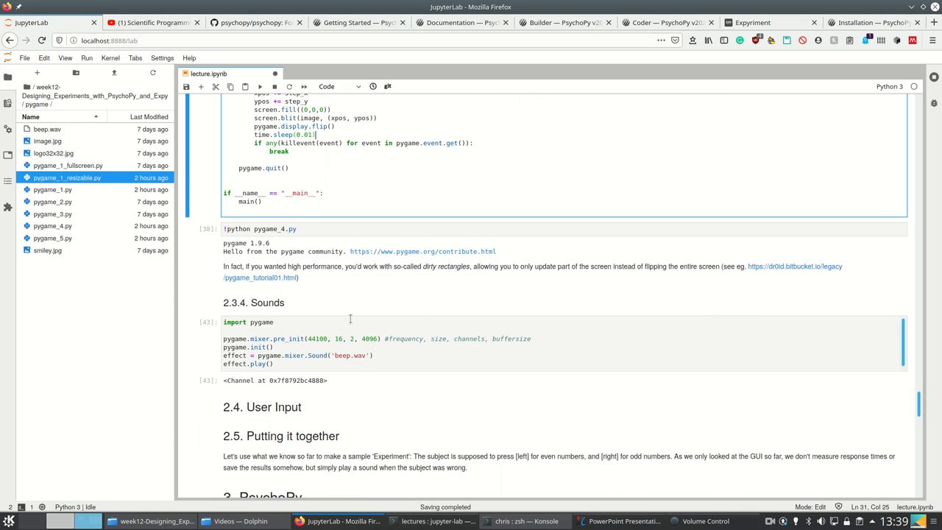
{"action": "left_click", "coordinate": [275, 354]}
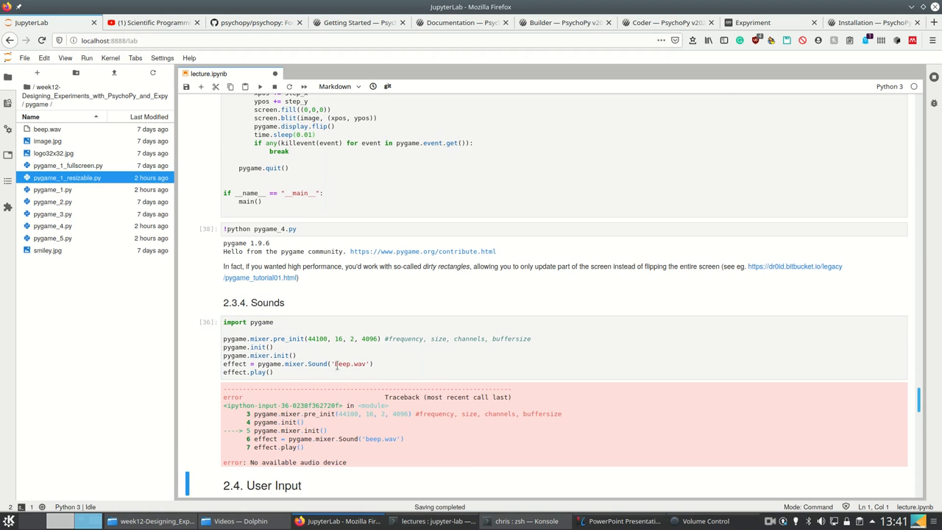
{"action": "scroll", "scroll_direction": "down", "scroll_amount": 3}
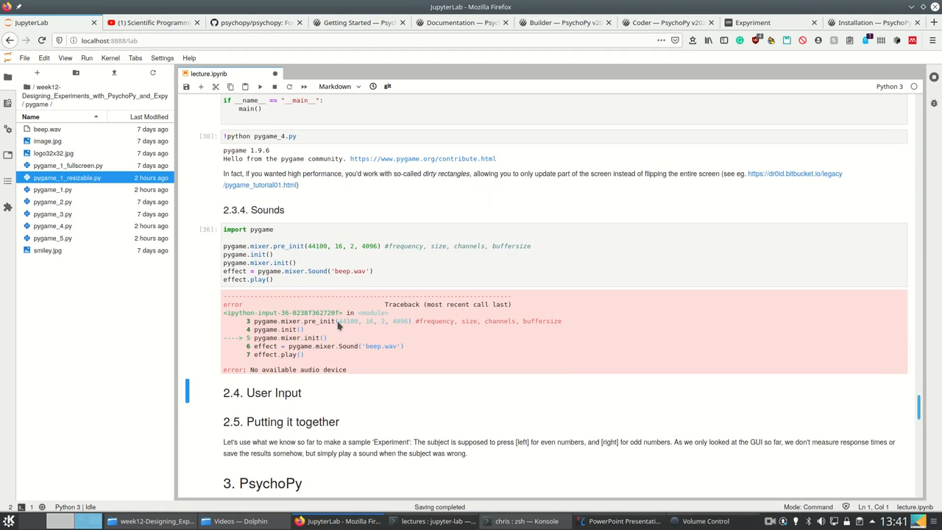
{"action": "mouse_move", "coordinate": [324, 250]}
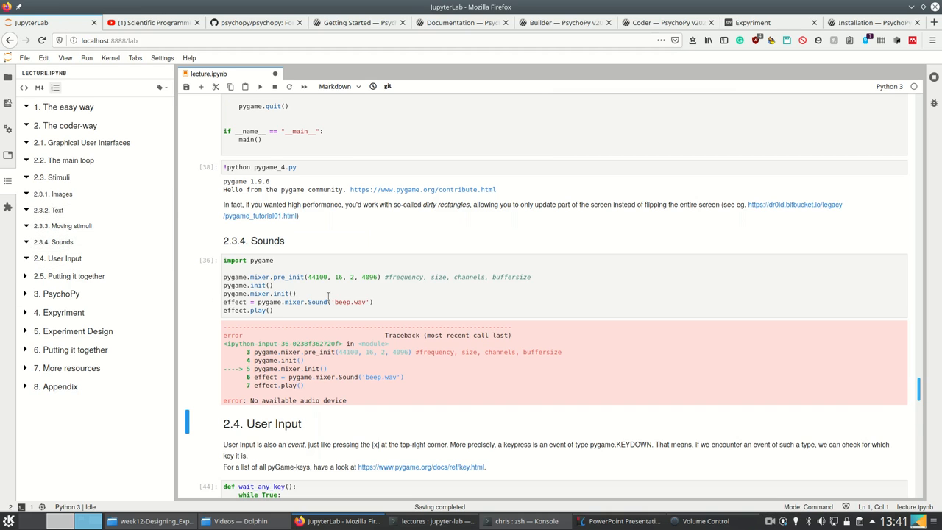
Scroll the notebook down toward section 2.4 User Input
{"action": "scroll", "scroll_direction": "down", "scroll_amount": 3}
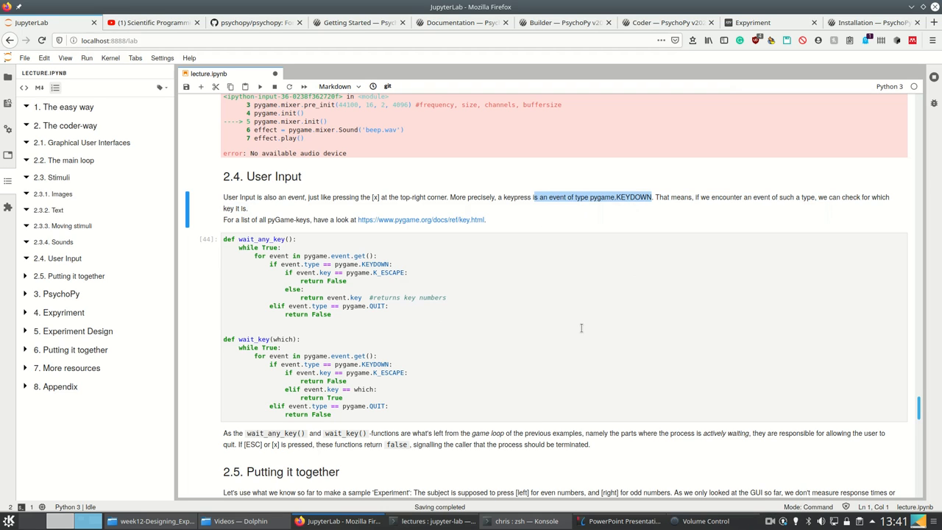
{"action": "mouse_move", "coordinate": [527, 314]}
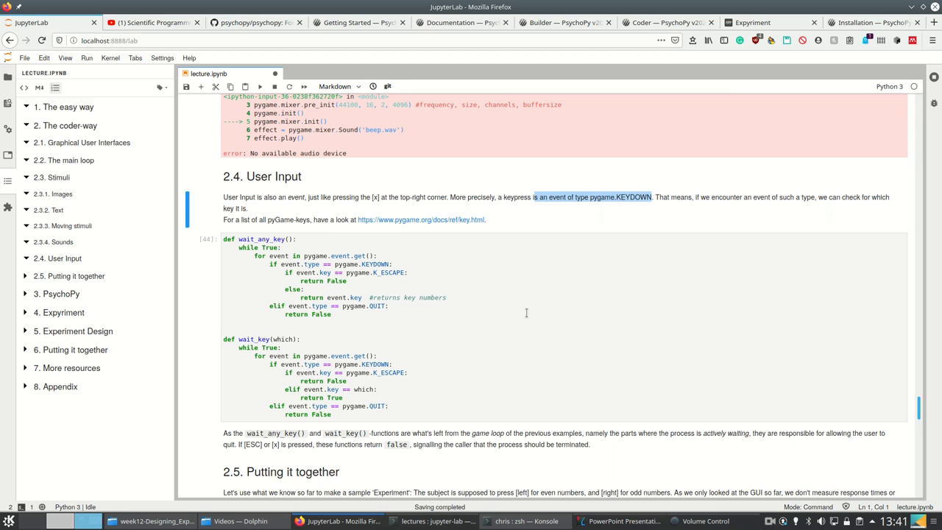
{"action": "mouse_move", "coordinate": [479, 285]}
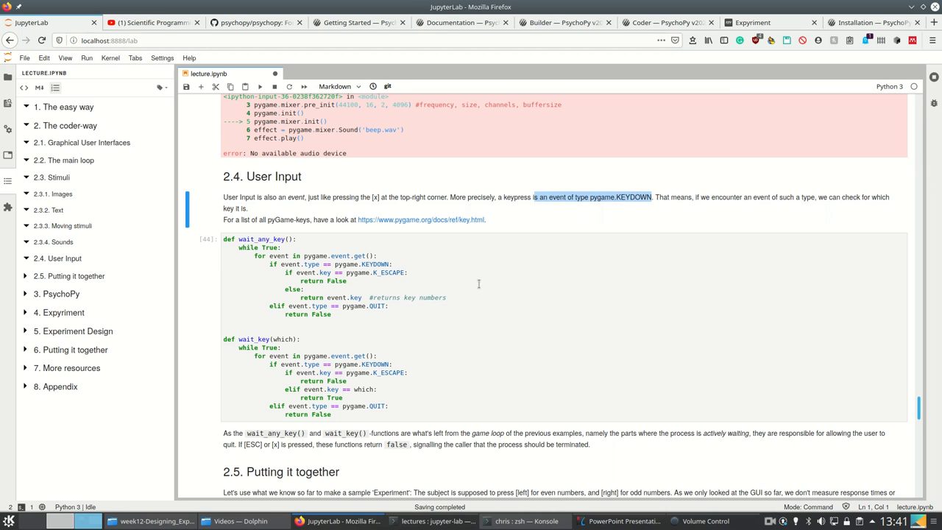
{"action": "left_click", "coordinate": [428, 220]}
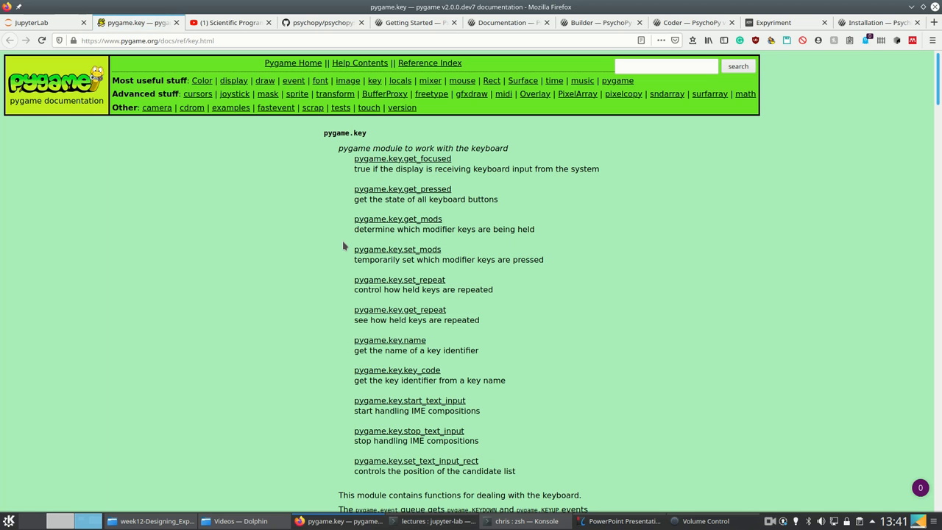
{"action": "scroll", "scroll_direction": "down", "scroll_amount": 3}
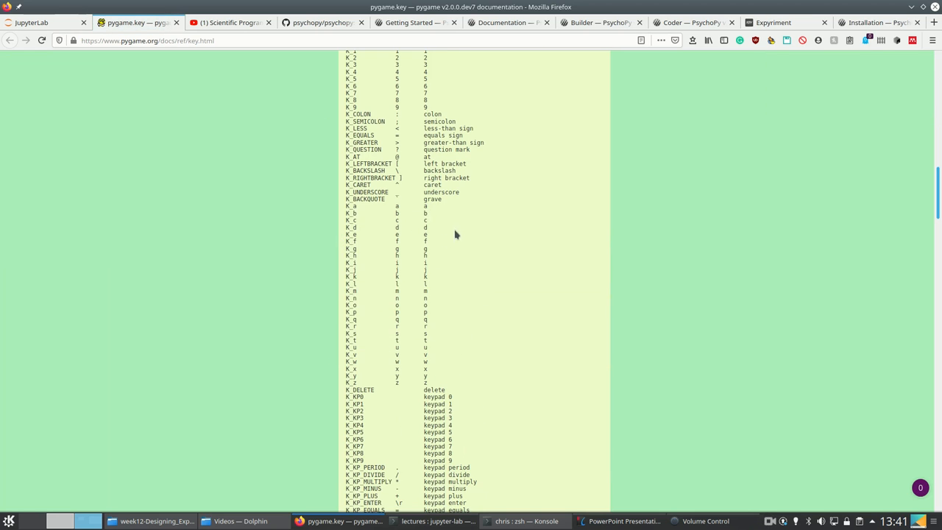
{"action": "scroll", "scroll_direction": "down", "scroll_amount": 3}
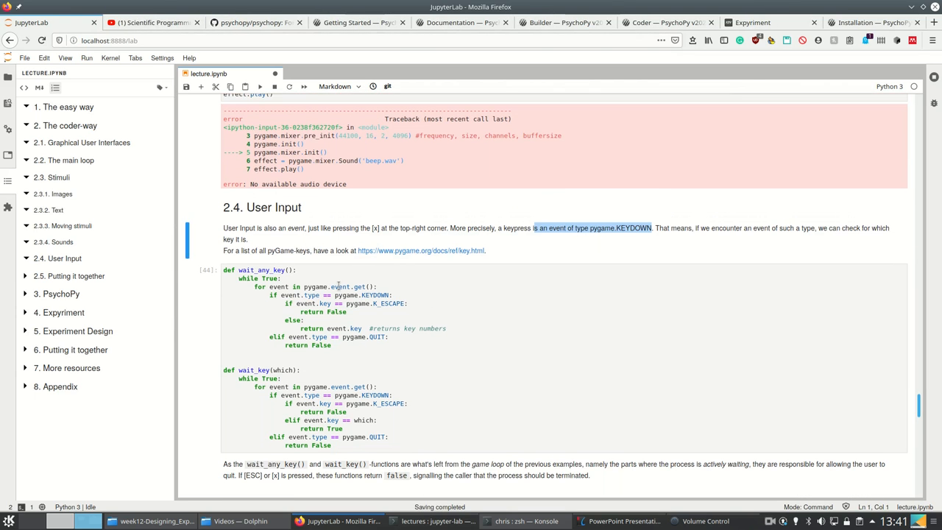
Highlight the key-returning lines in the wait_any_key and wait_key cells, then scroll onward
{"action": "left_click", "coordinate": [338, 287]}
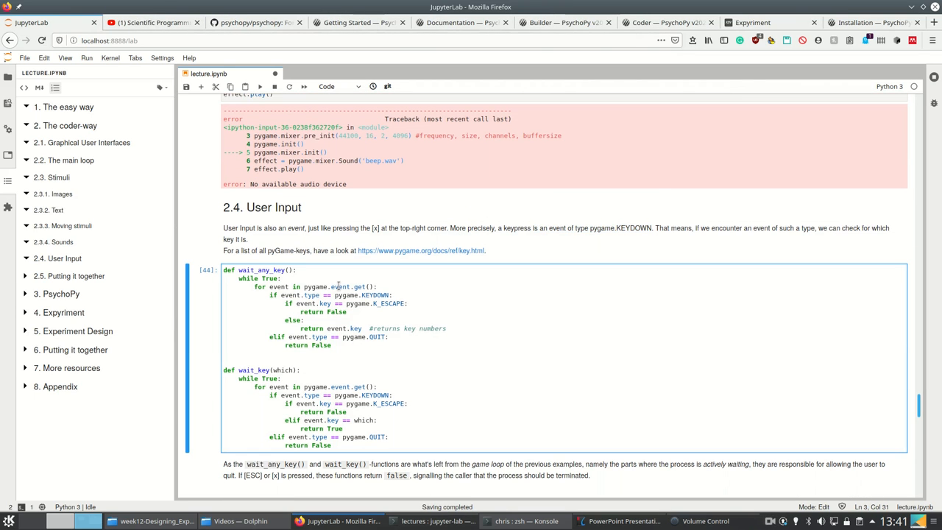
{"action": "mouse_move", "coordinate": [296, 258]}
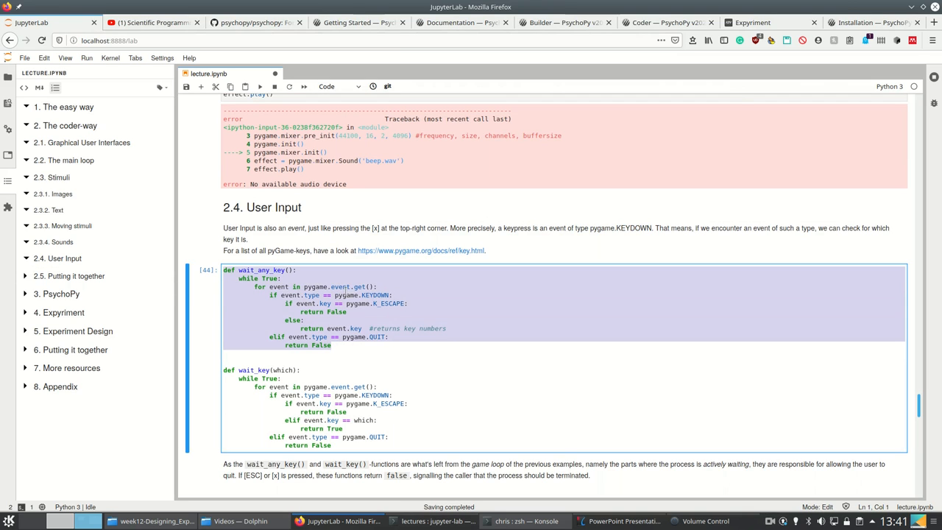
{"action": "left_click", "coordinate": [258, 286]}
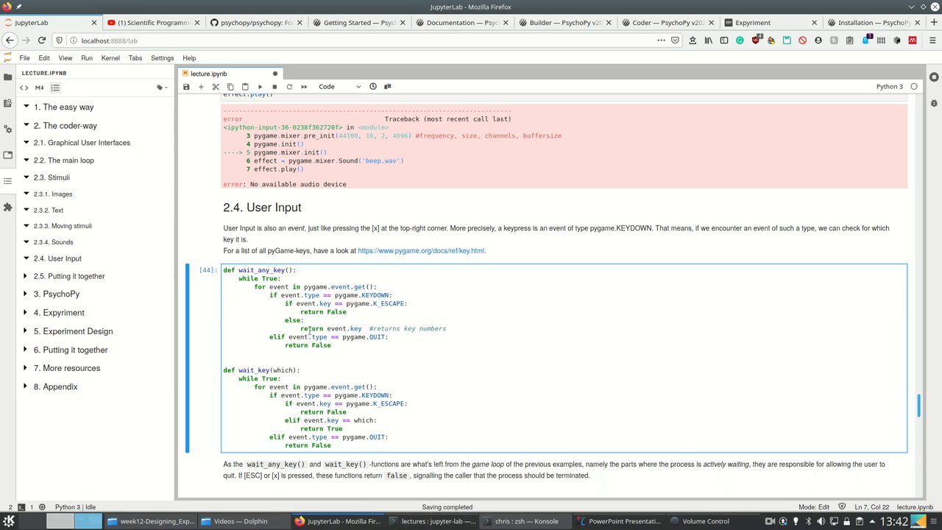
{"action": "triple_click", "coordinate": [349, 329]}
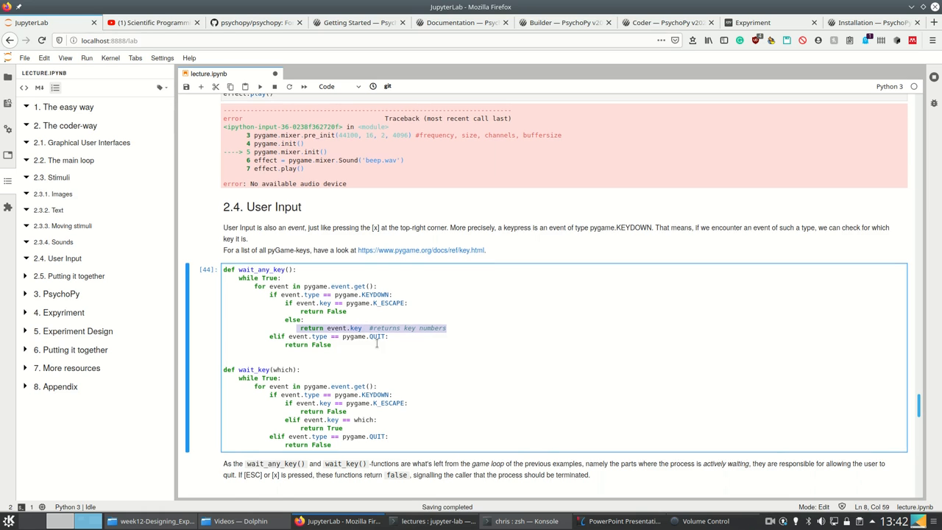
{"action": "scroll", "scroll_direction": "down", "scroll_amount": 3}
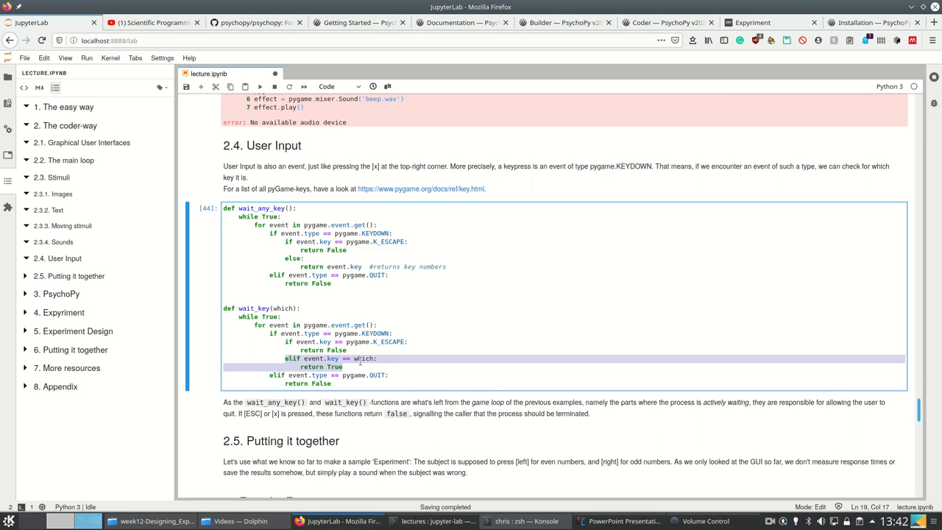
{"action": "mouse_move", "coordinate": [380, 344]}
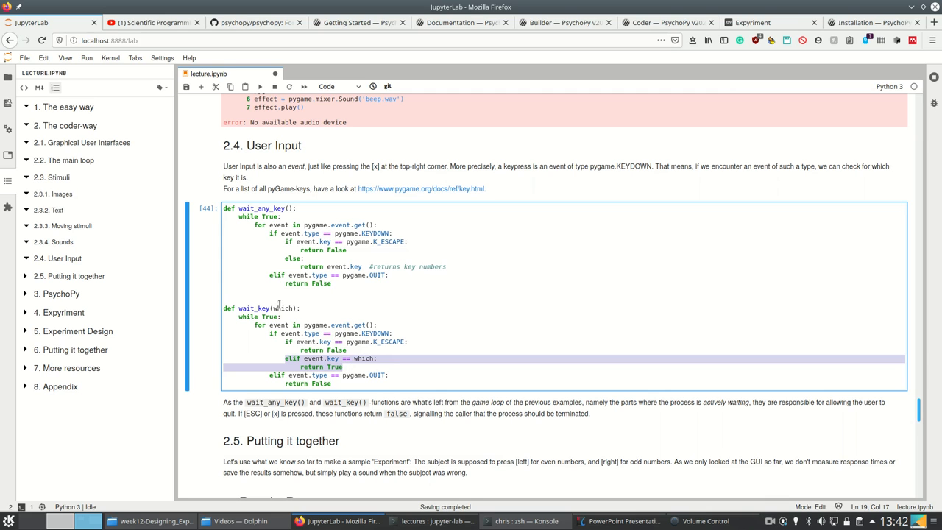
{"action": "scroll", "scroll_direction": "down", "scroll_amount": 3}
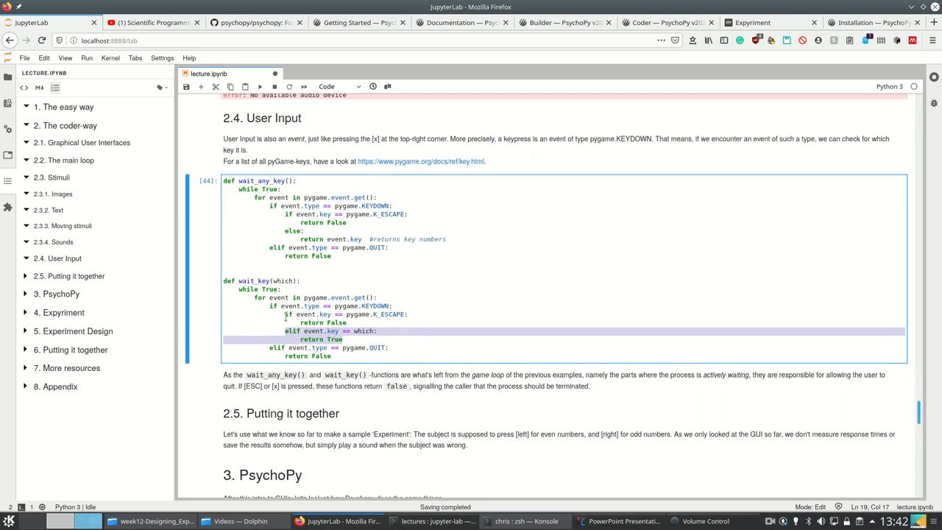
{"action": "scroll", "scroll_direction": "down", "scroll_amount": 3}
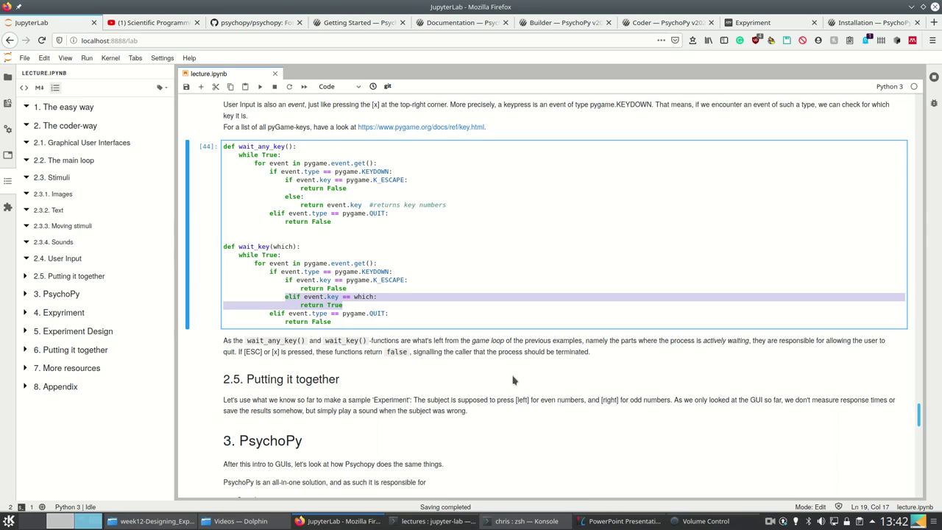
{"action": "mouse_move", "coordinate": [366, 361]}
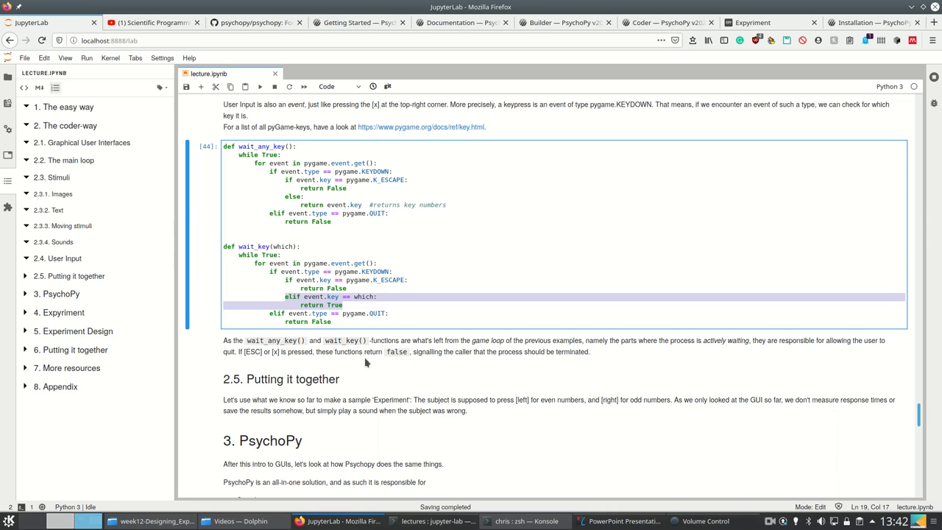
{"action": "mouse_move", "coordinate": [418, 382]}
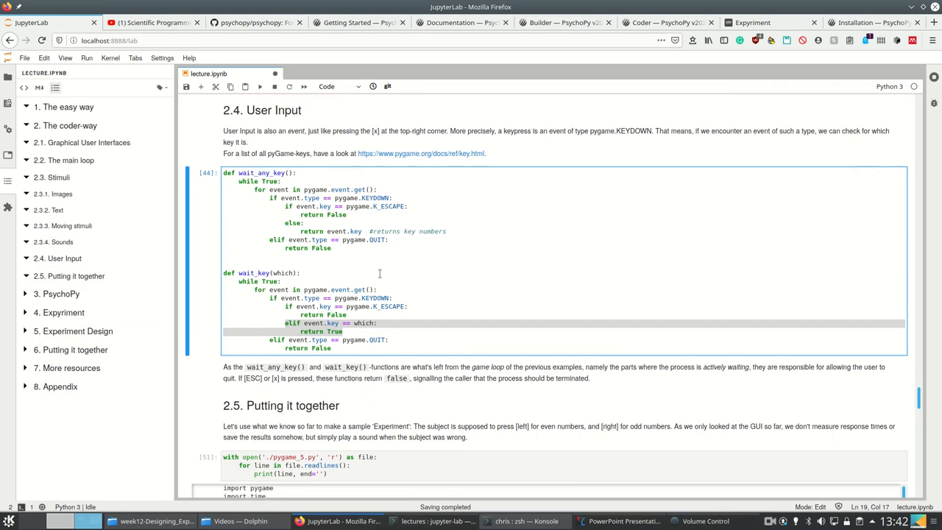
Scroll down to section 2.5 Putting it together and the pygame_5 listing
{"action": "scroll", "scroll_direction": "down", "scroll_amount": 3}
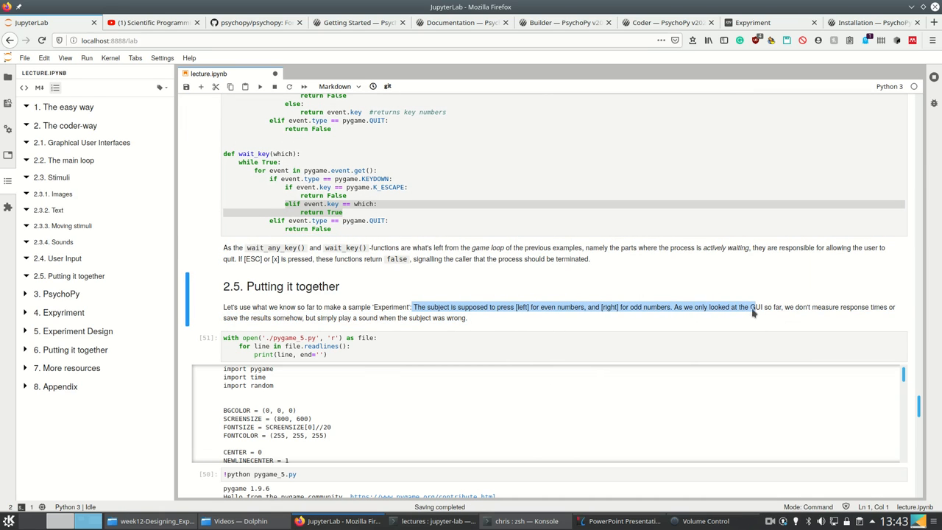
{"action": "mouse_move", "coordinate": [851, 314]}
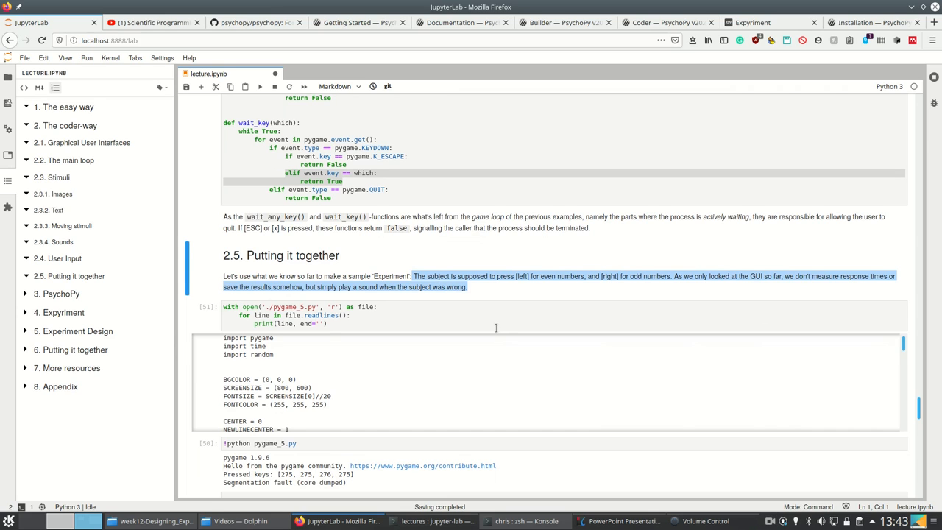
{"action": "scroll", "scroll_direction": "down", "scroll_amount": 3}
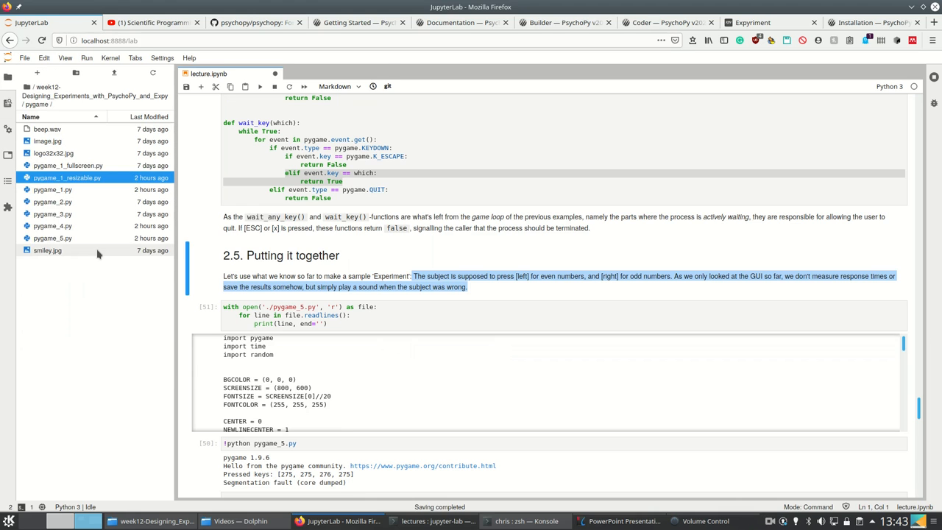
Open pygame_5.py in an editor tab and highlight pressed_keys = [] in main()
{"action": "double_click", "coordinate": [50, 241]}
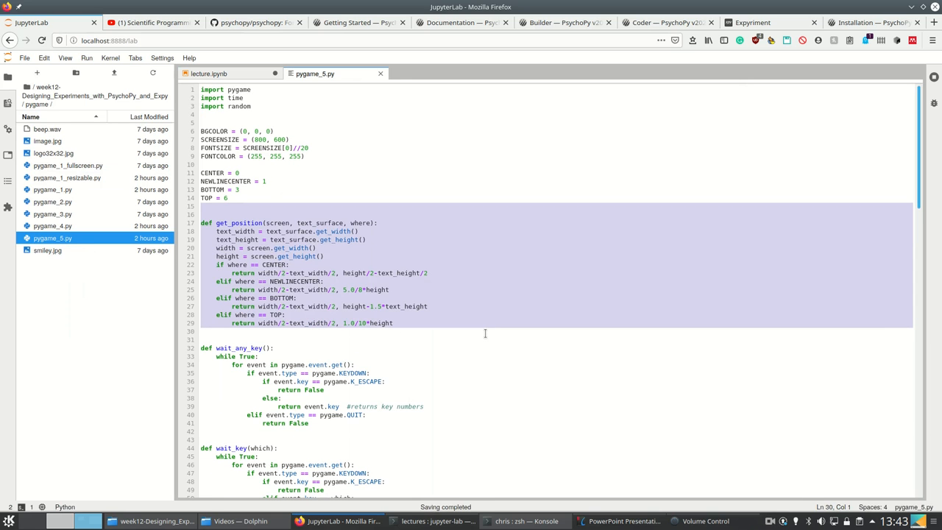
{"action": "scroll", "scroll_direction": "down", "scroll_amount": 3}
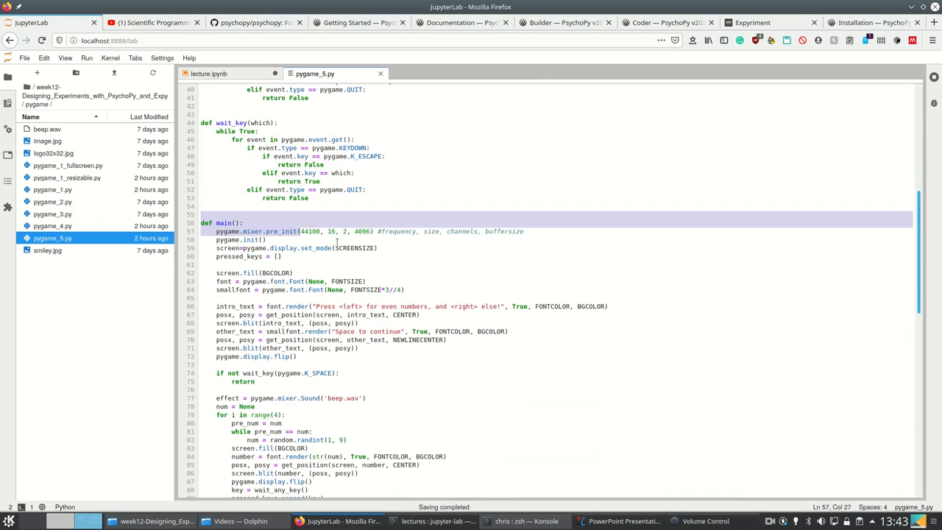
{"action": "left_click", "coordinate": [244, 223]}
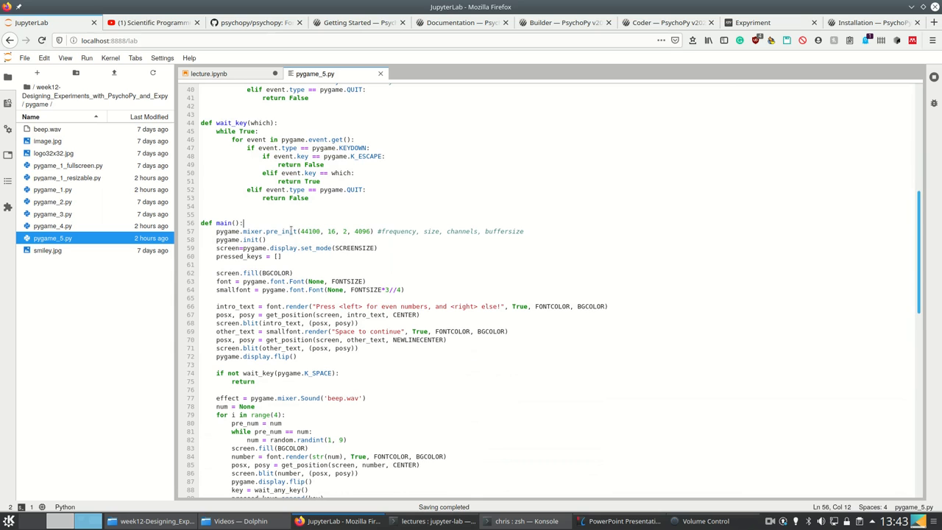
{"action": "left_click_drag", "start_coordinate": [216, 231], "coordinate": [281, 256]}
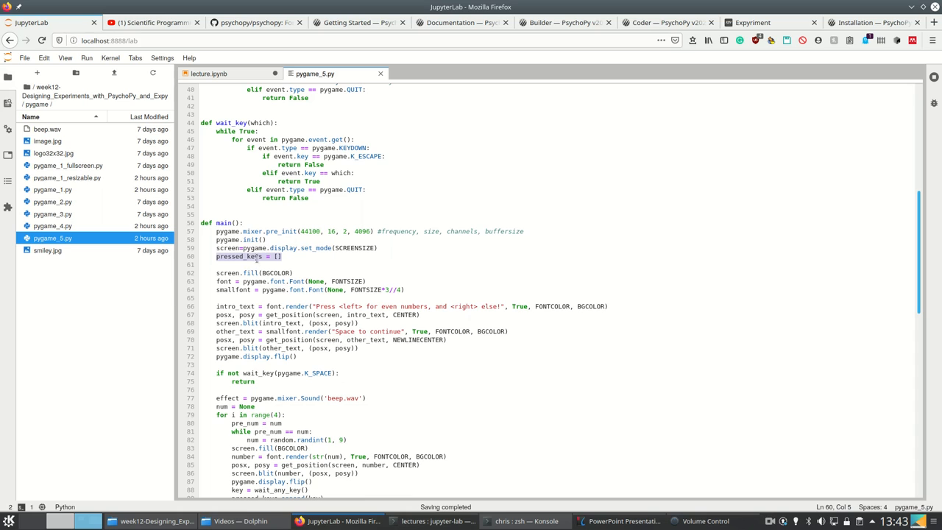
{"action": "mouse_move", "coordinate": [300, 377]}
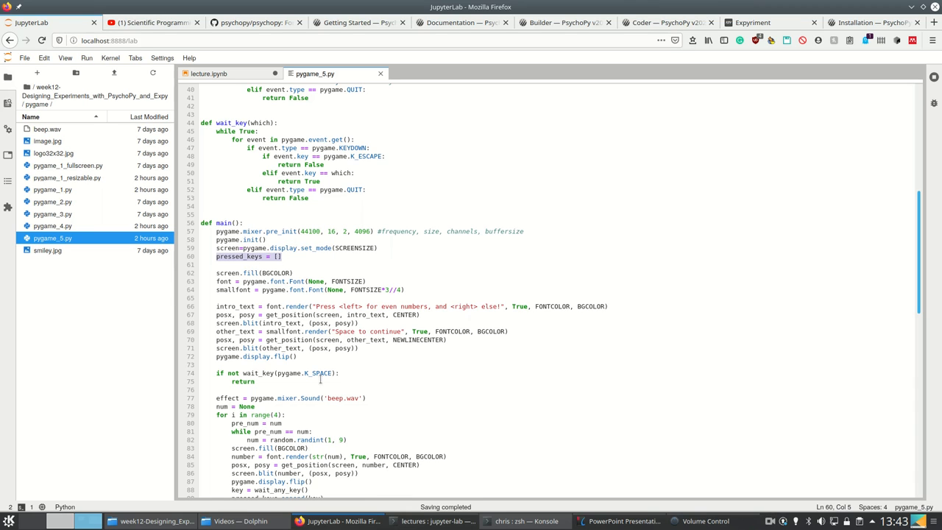
{"action": "mouse_move", "coordinate": [416, 352]}
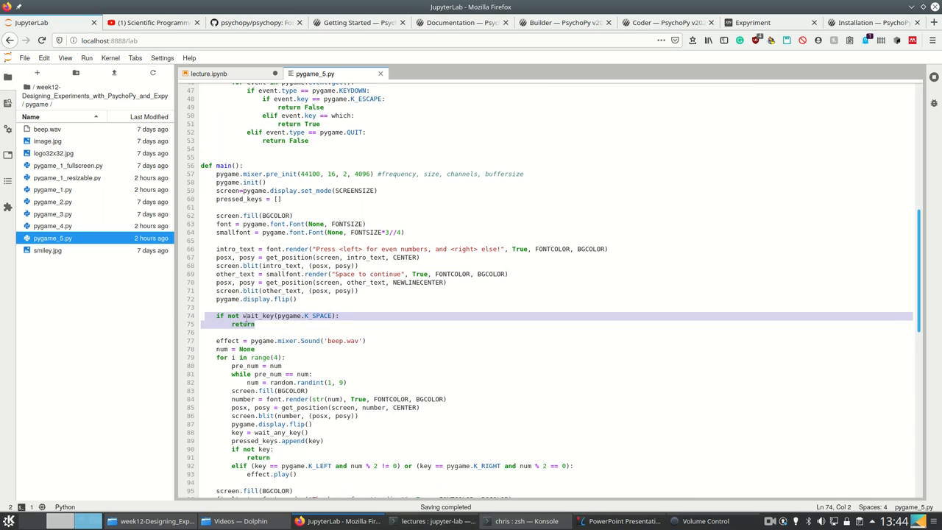
{"action": "left_click", "coordinate": [281, 324]}
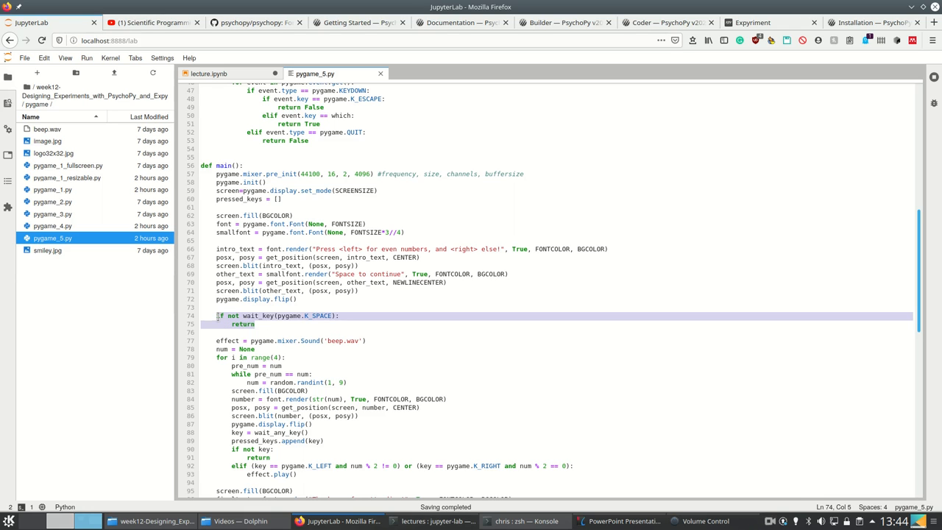
{"action": "scroll", "scroll_direction": "down", "scroll_amount": 3}
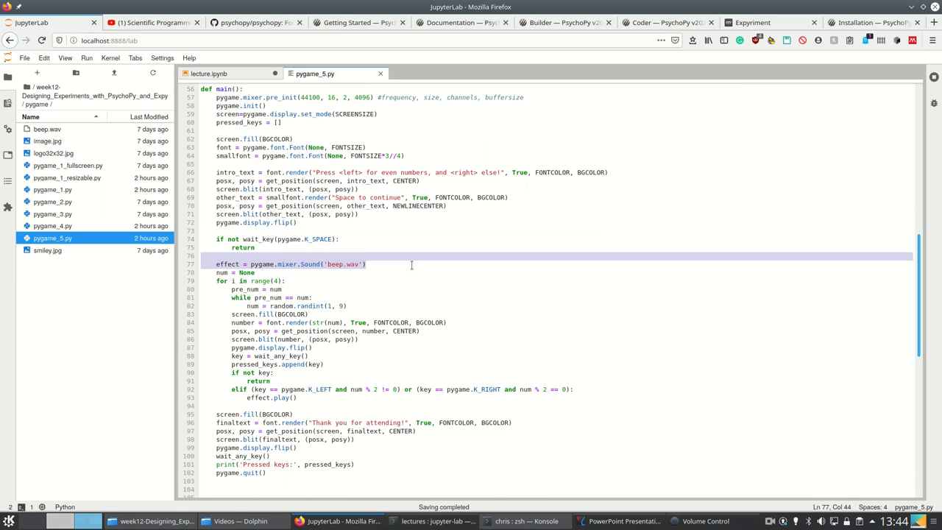
{"action": "left_click", "coordinate": [307, 280]}
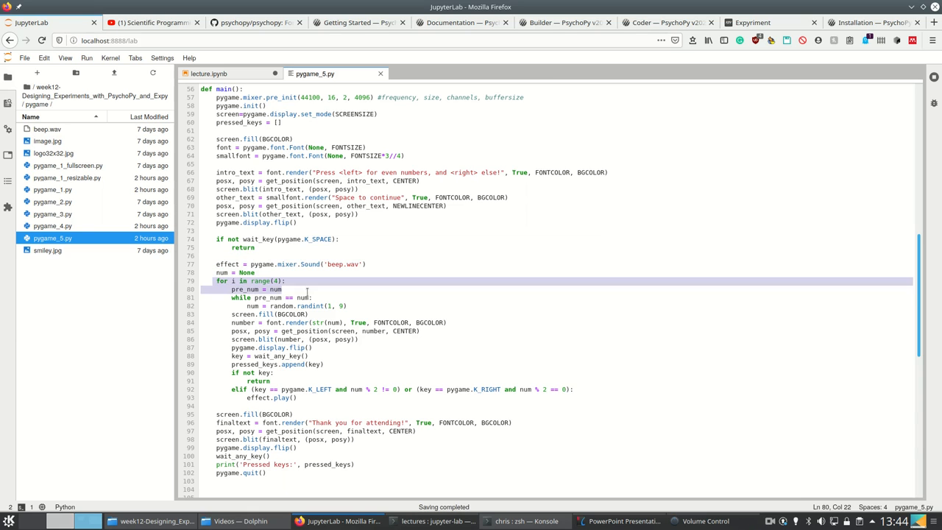
{"action": "left_click", "coordinate": [361, 305]}
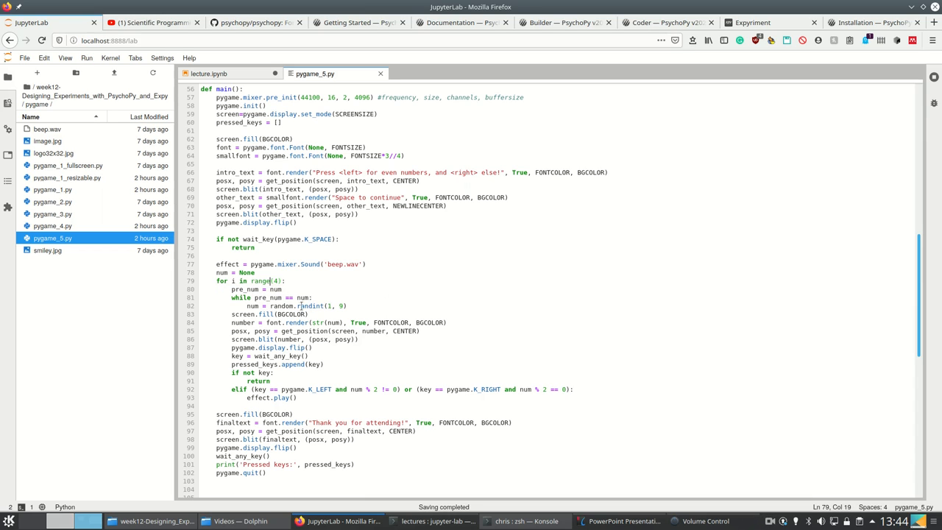
{"action": "left_click_drag", "start_coordinate": [250, 307], "coordinate": [361, 339]}
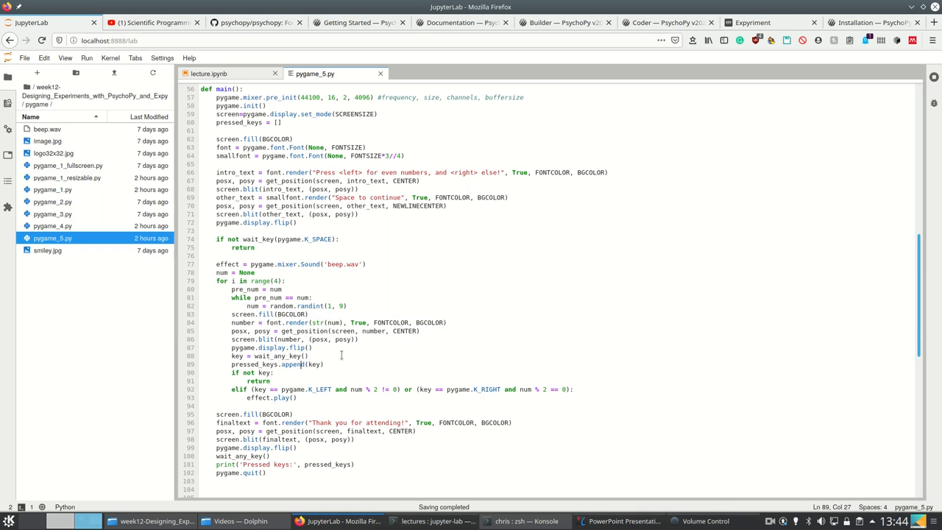
{"action": "left_click", "coordinate": [340, 363]}
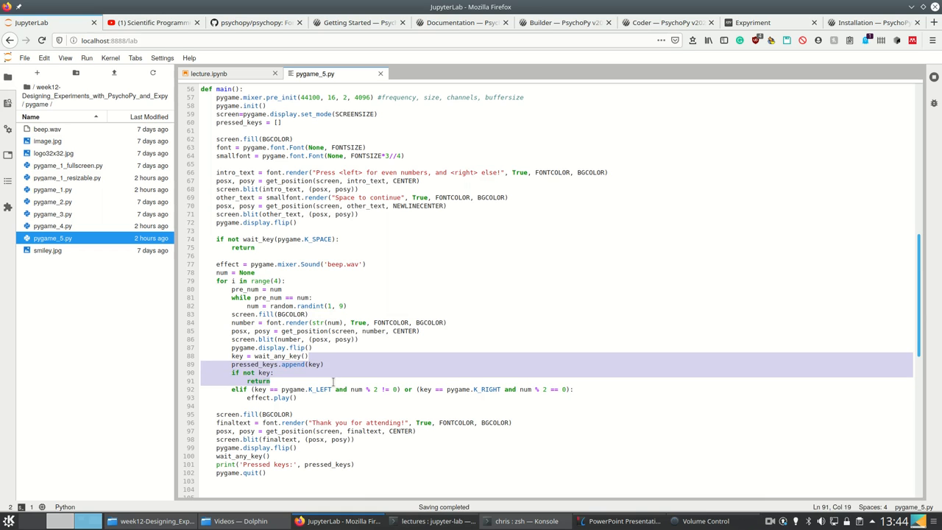
{"action": "left_click", "coordinate": [280, 373]}
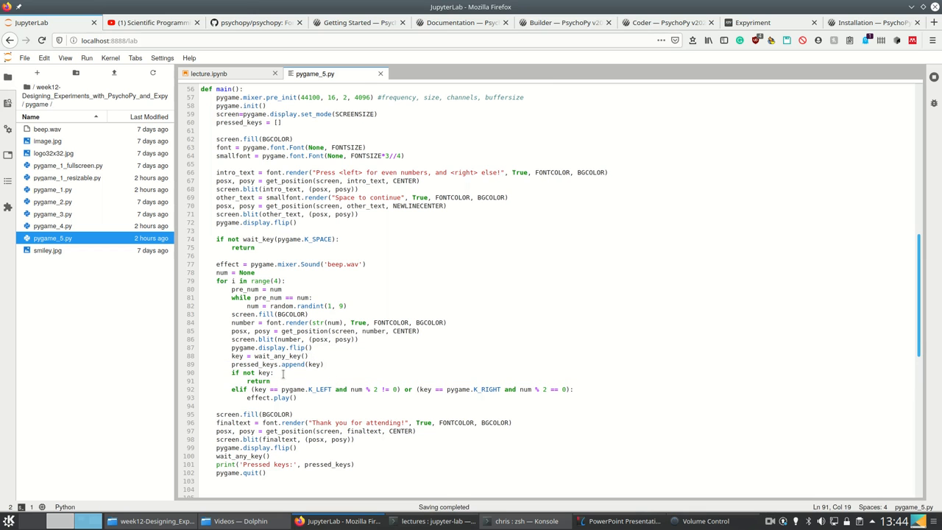
{"action": "scroll", "scroll_direction": "down", "scroll_amount": 3}
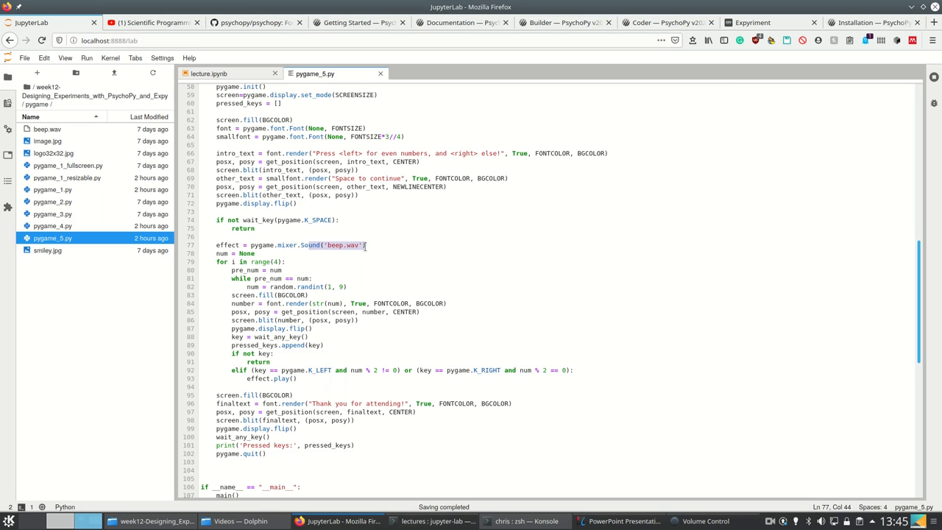
Scroll to the end of pygame_5.py, then return to the lecture.ipynb tab
{"action": "scroll", "scroll_direction": "down", "scroll_amount": 3}
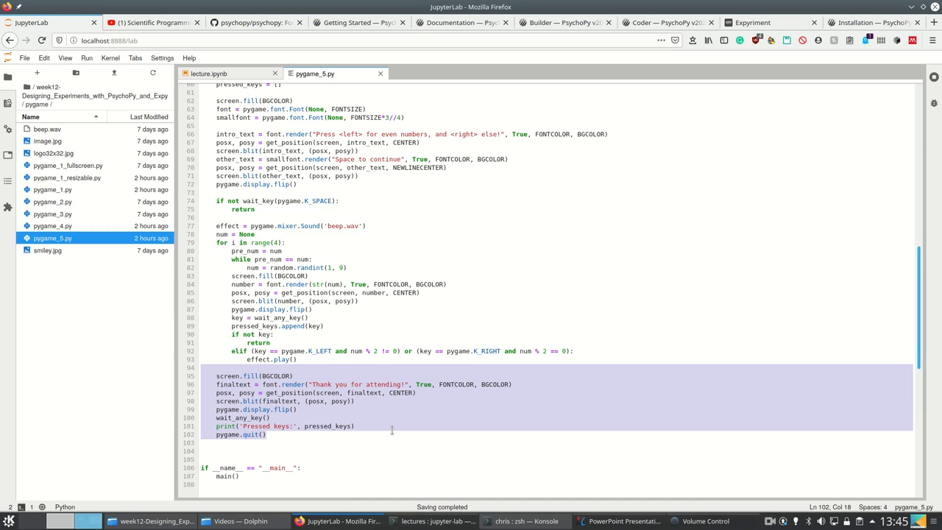
{"action": "scroll", "scroll_direction": "down", "scroll_amount": 3}
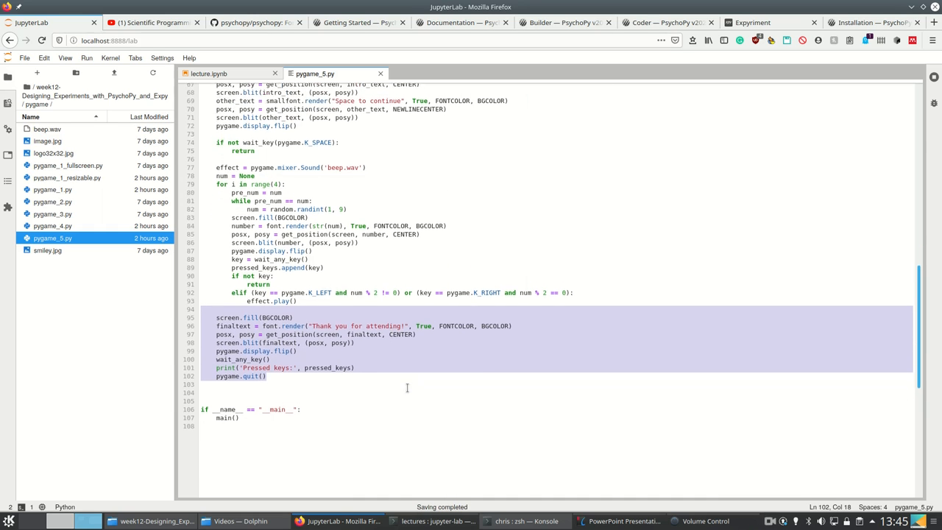
{"action": "scroll", "scroll_direction": "down", "scroll_amount": 3}
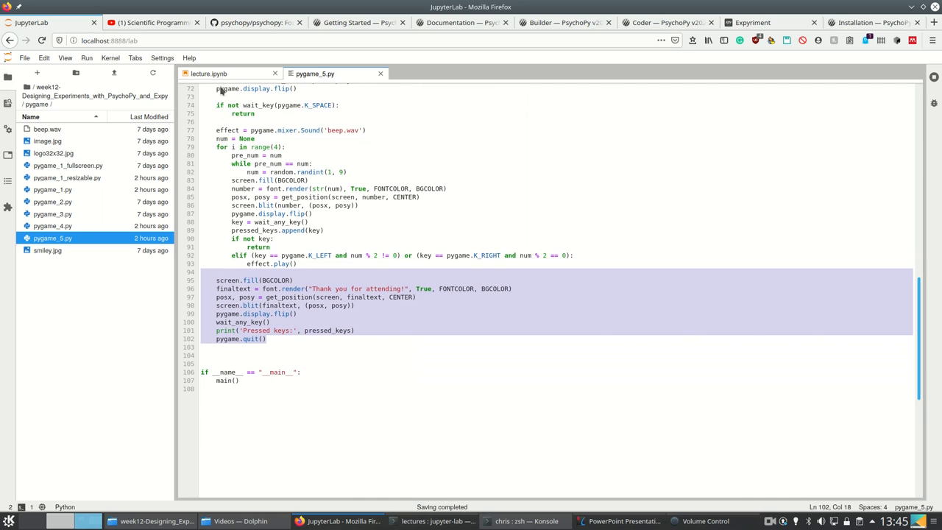
{"action": "left_click", "coordinate": [218, 74]}
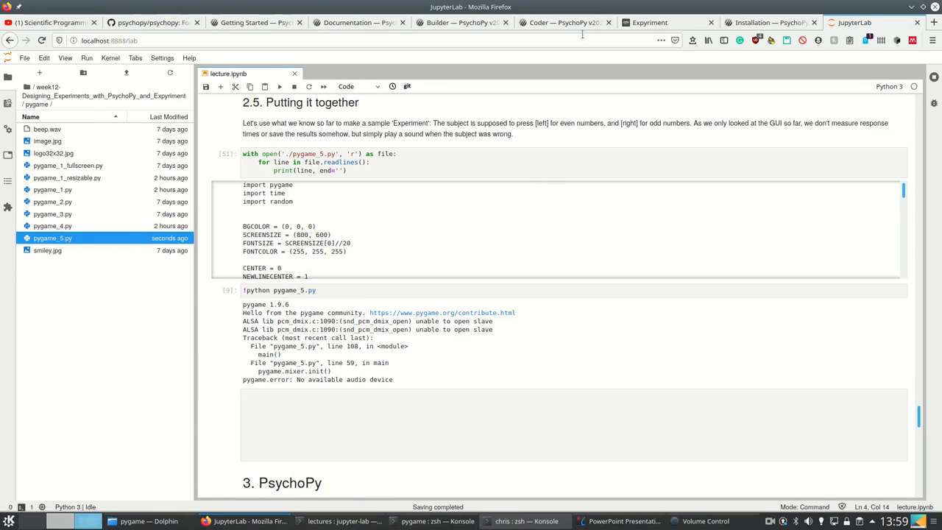
Rerun python pygame_5.py in the Konsole terminal and continue past the instruction screen
{"action": "left_click", "coordinate": [379, 290]}
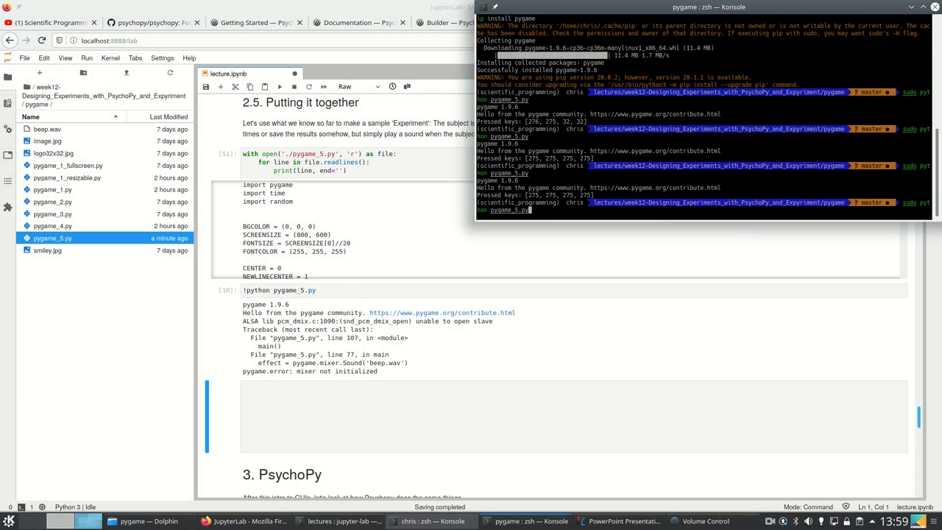
{"action": "key", "text": "Return"}
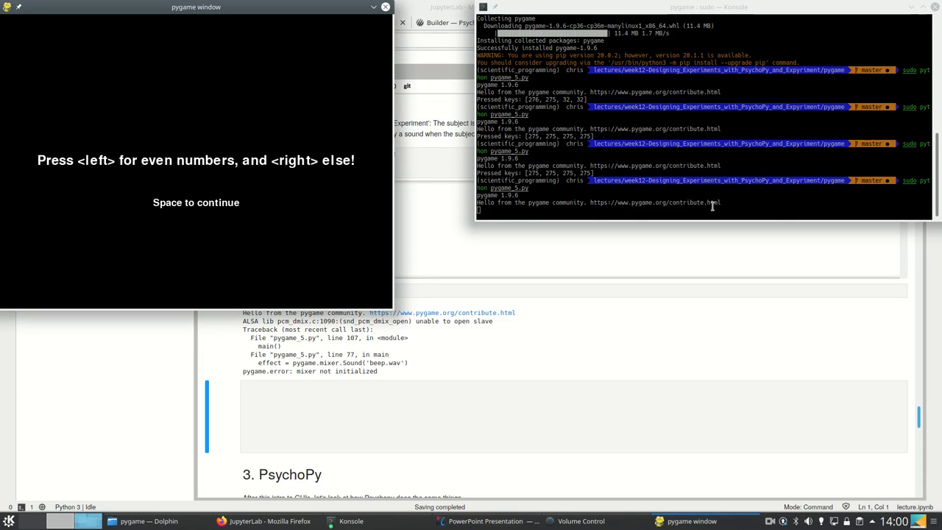
{"action": "key", "text": "space"}
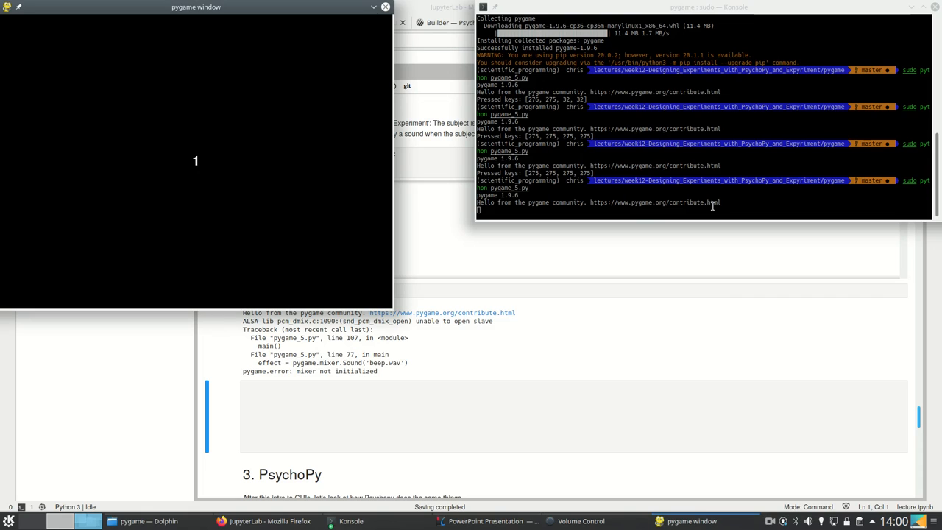